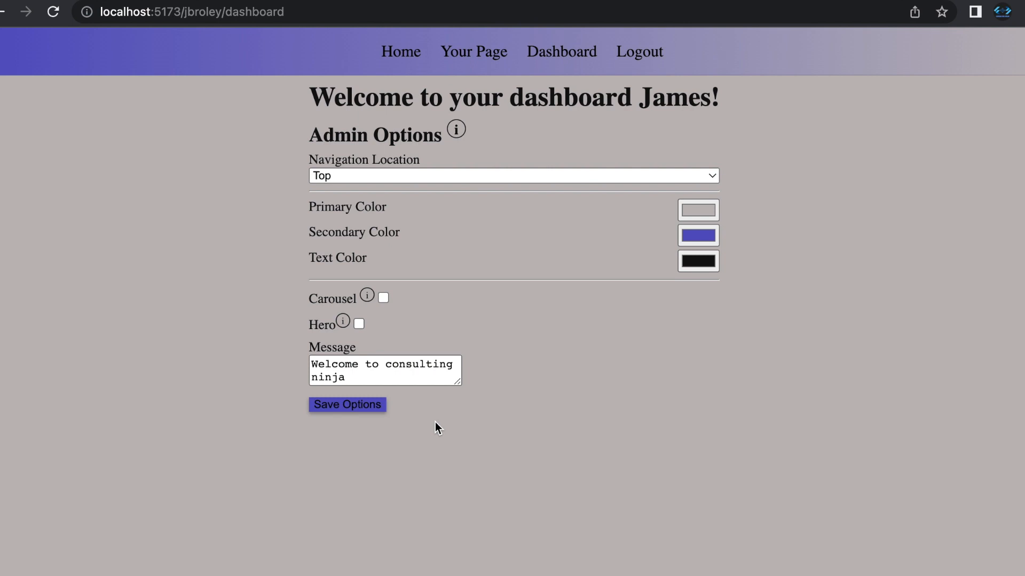
pyautogui.moveTo(449, 488)
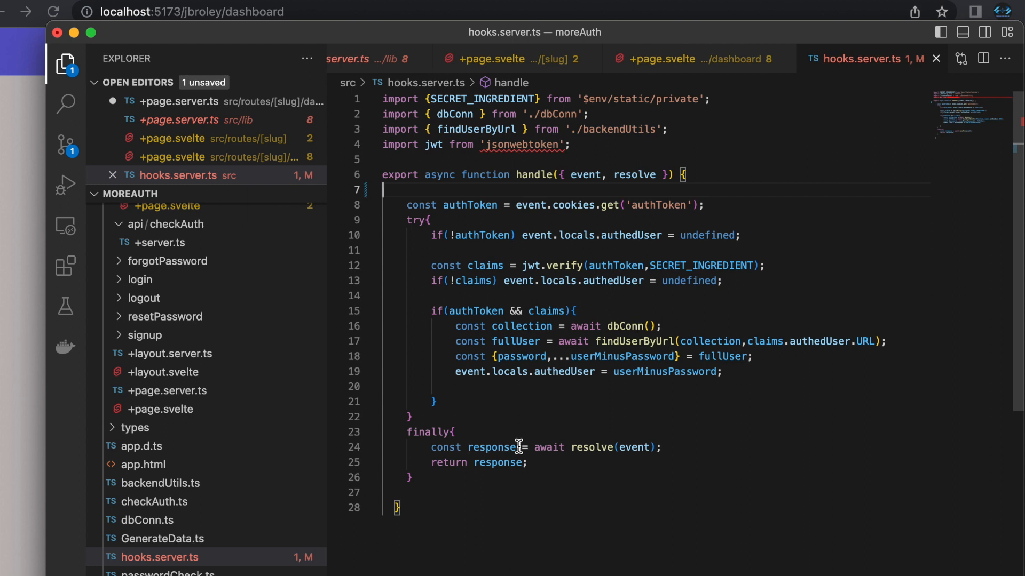
pyautogui.moveTo(499, 448)
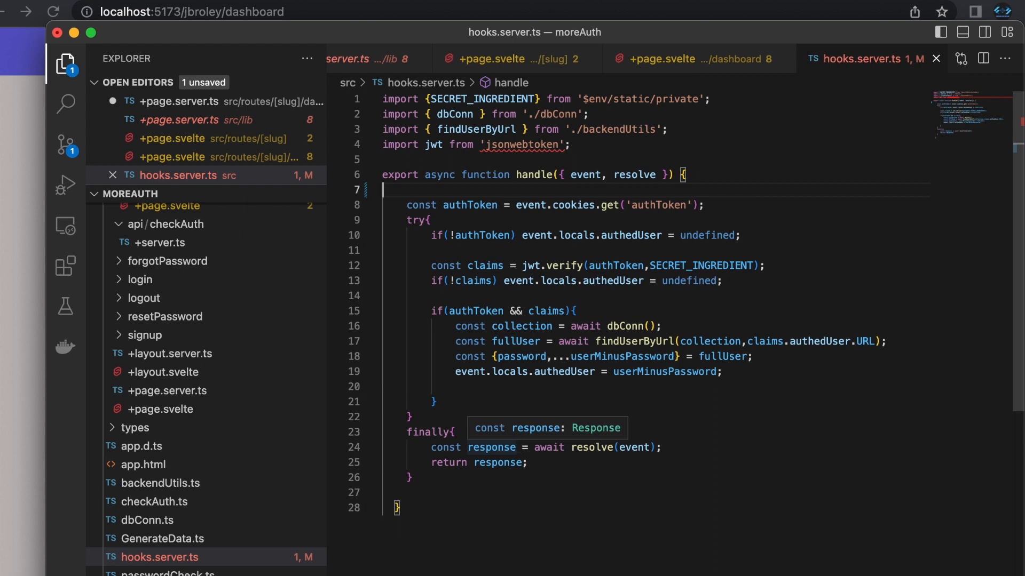
# Begin a console.log("Requested URL is: ", ...) call at the top of the hooks handle function.
pyautogui.write('console.')
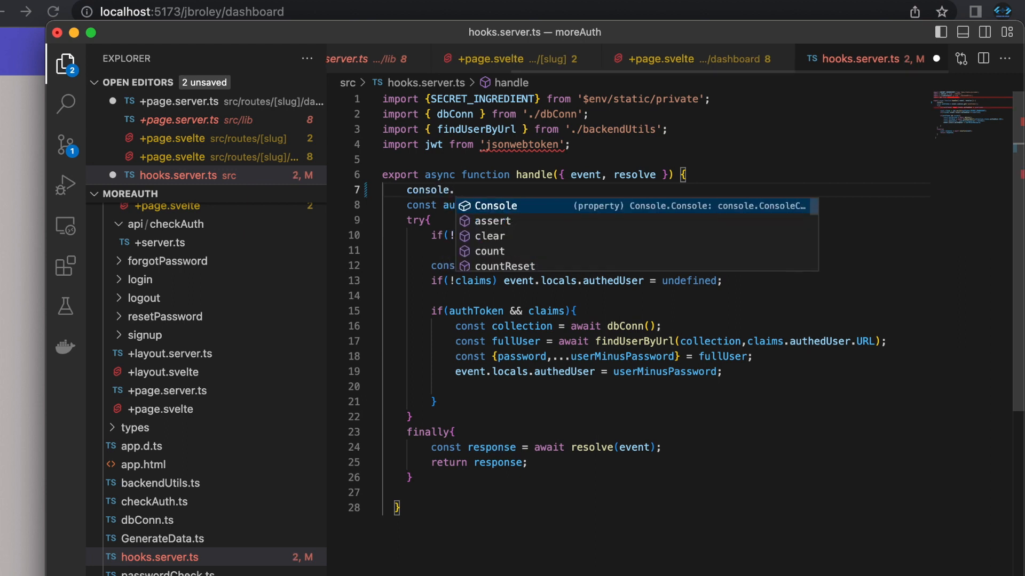
pyautogui.write('log()')
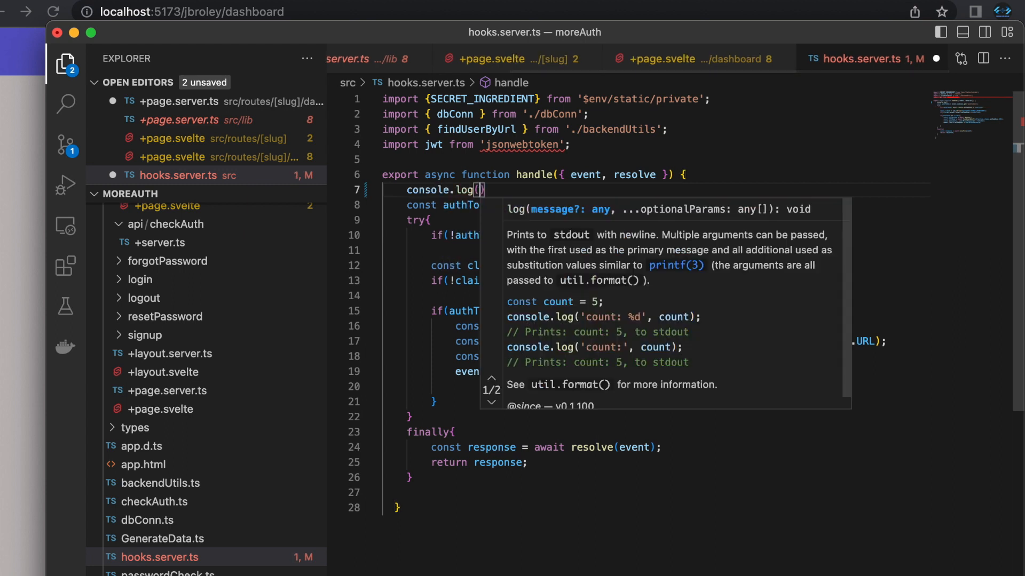
pyautogui.write('"Requeste')
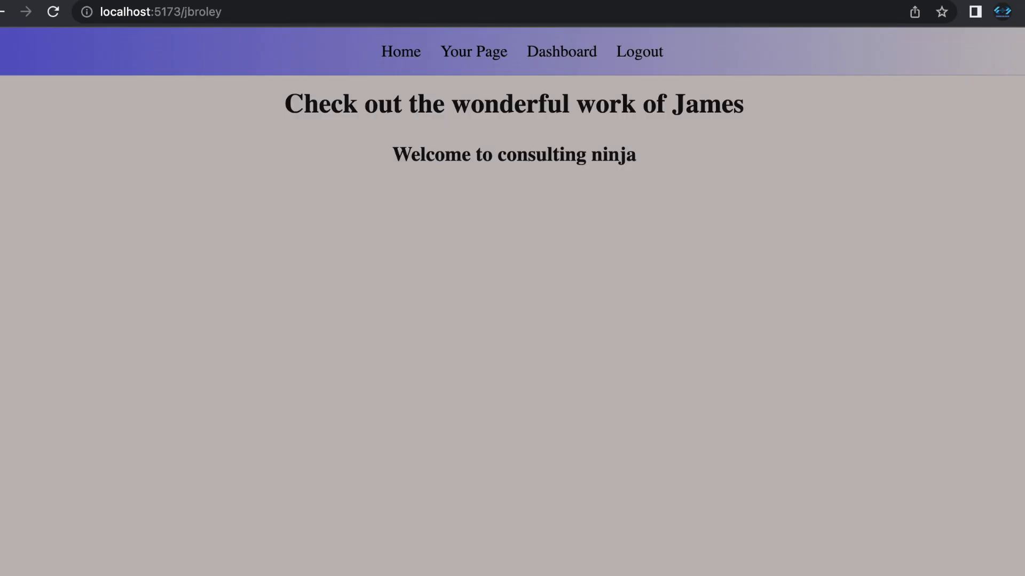
# Navigate to Dashboard and inspect the 'Requested URL is' lines in the server terminal.
pyautogui.click(561, 51)
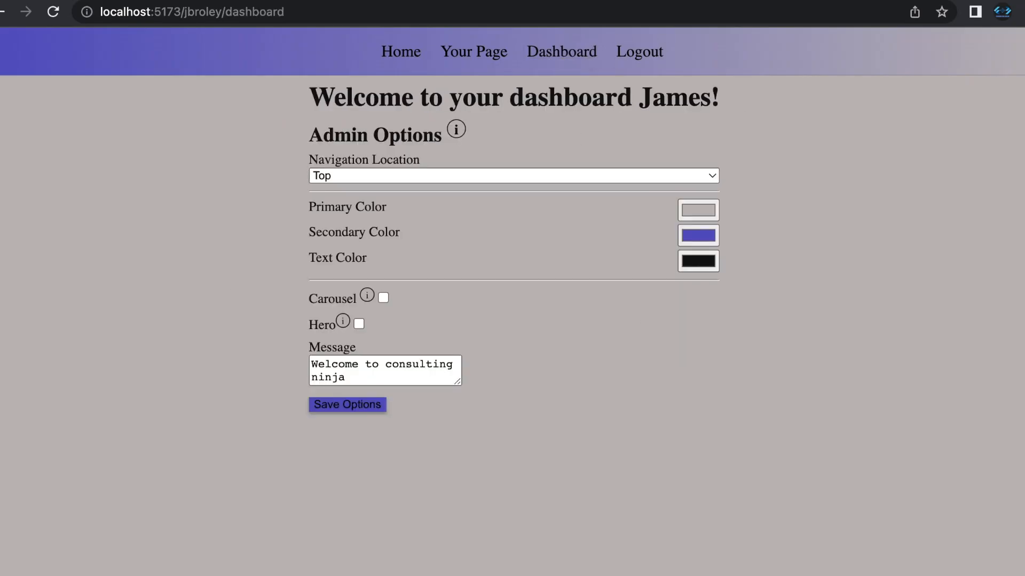
pyautogui.click(347, 403)
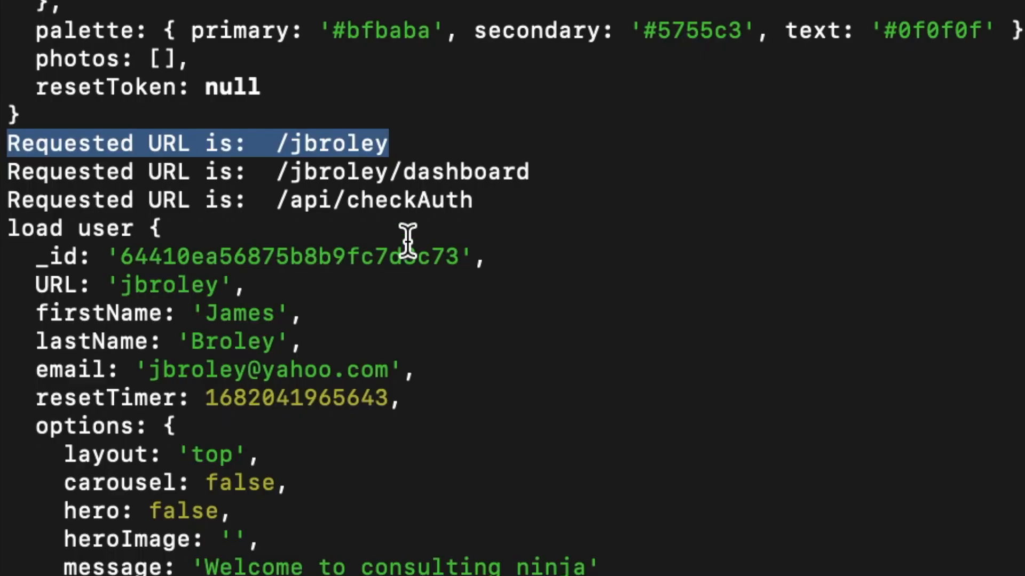
pyautogui.moveTo(549, 181)
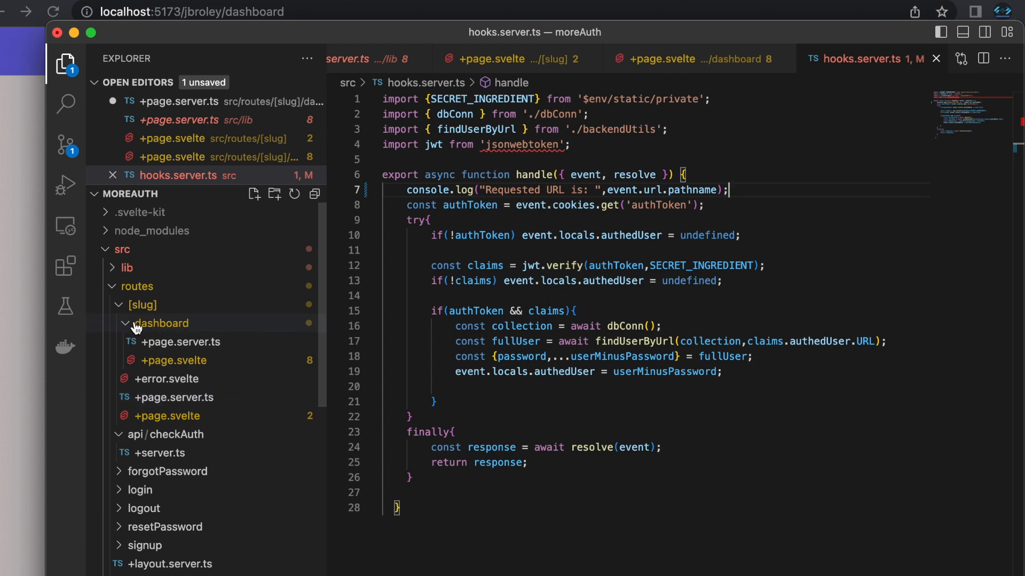
# Create a nestedPage folder under dashboard with a new +page.svelte file.
pyautogui.rightClick(161, 323)
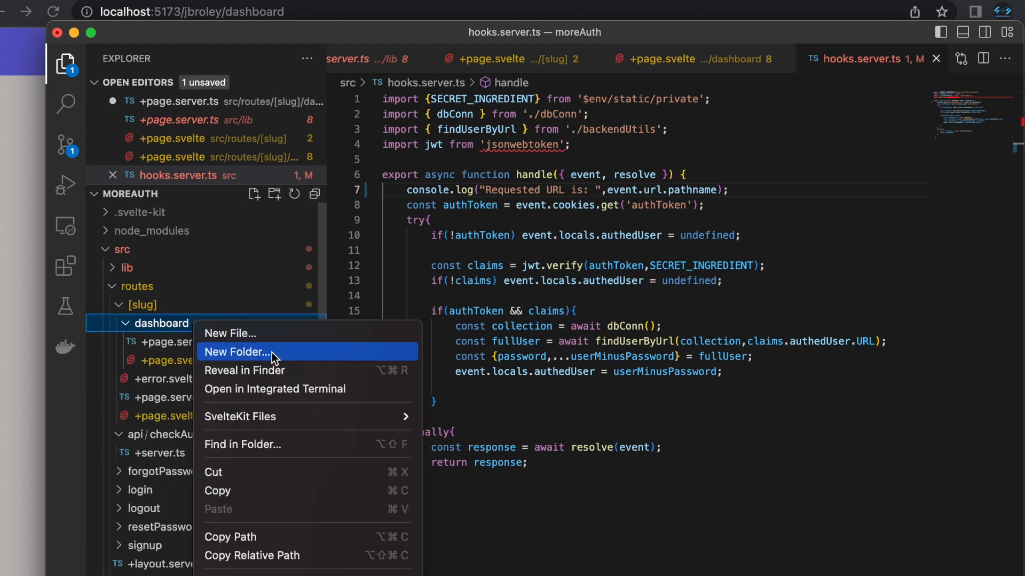
pyautogui.click(237, 351)
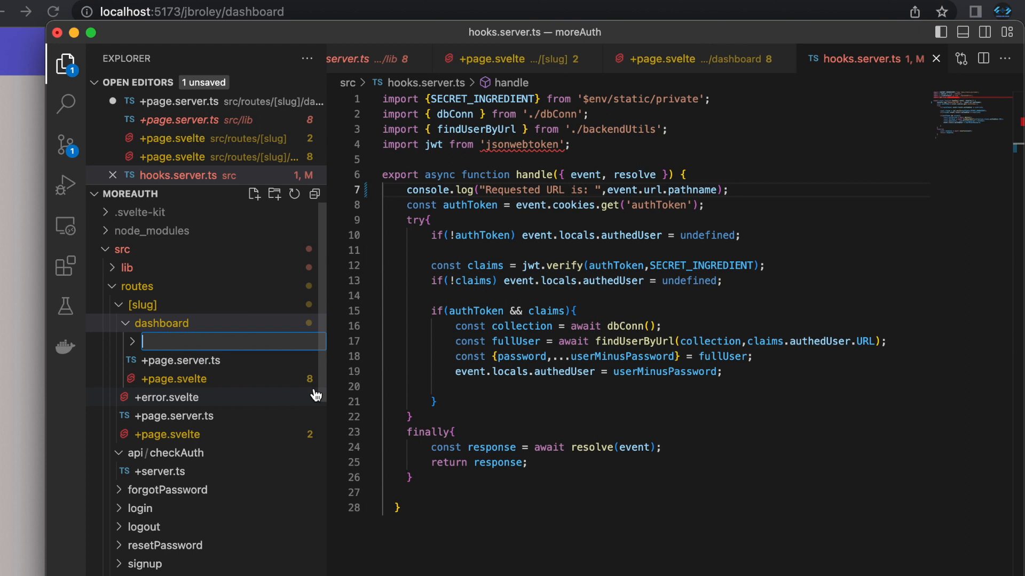
pyautogui.write('nestedPage')
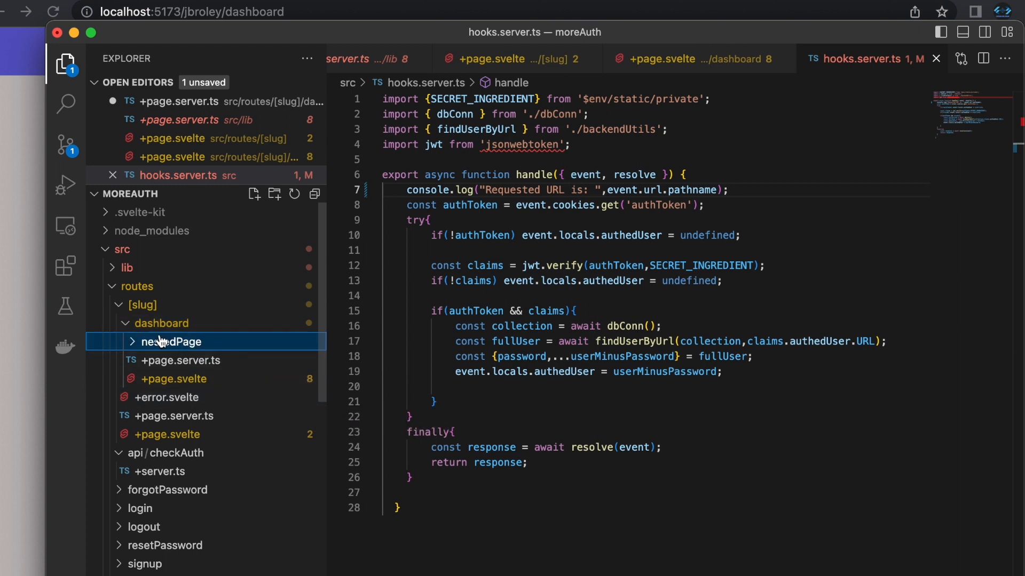
pyautogui.rightClick(172, 341)
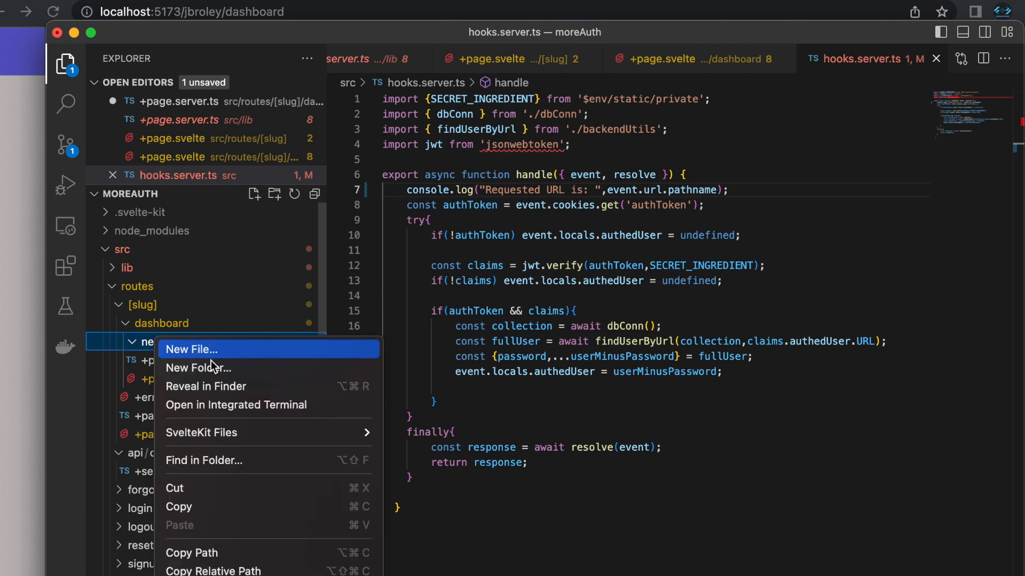
pyautogui.click(192, 350)
pyautogui.write('+page.svelte')
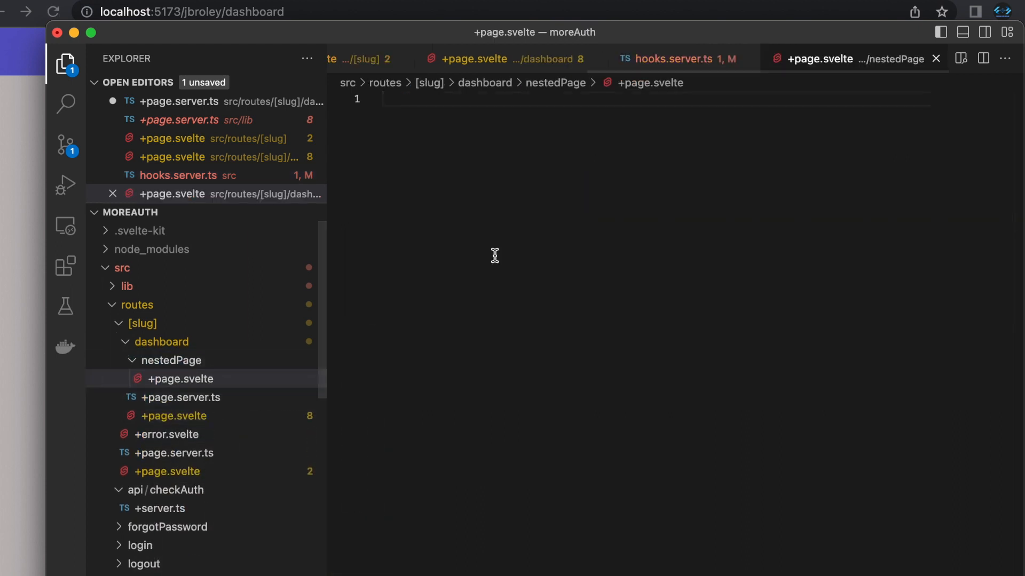
# Write an <h1> reading "I am not checking auth at this page! uh oh!".
pyautogui.write('<h1></h1>')
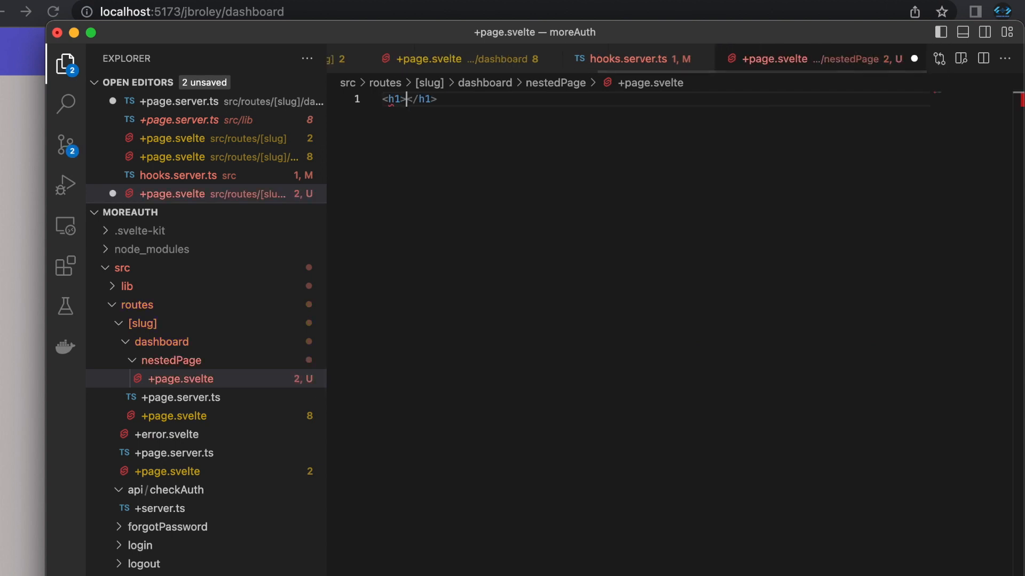
pyautogui.write('I am not')
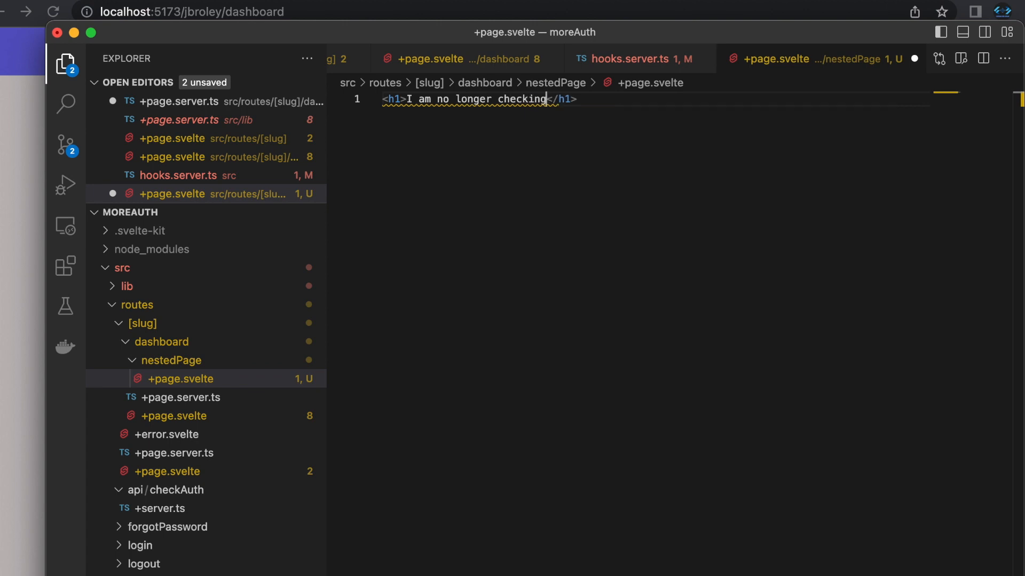
pyautogui.write('auth at')
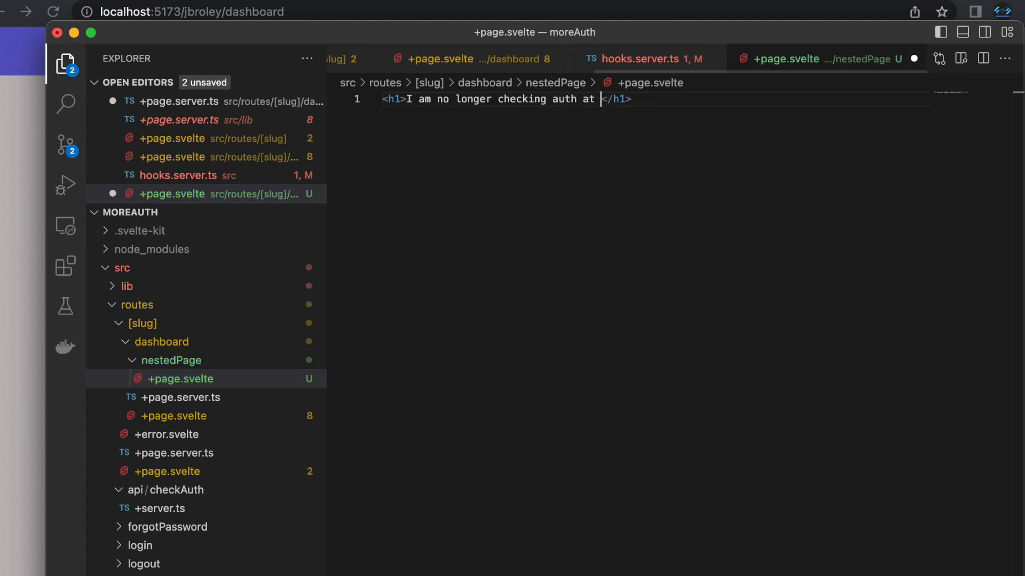
pyautogui.write('this page! u')
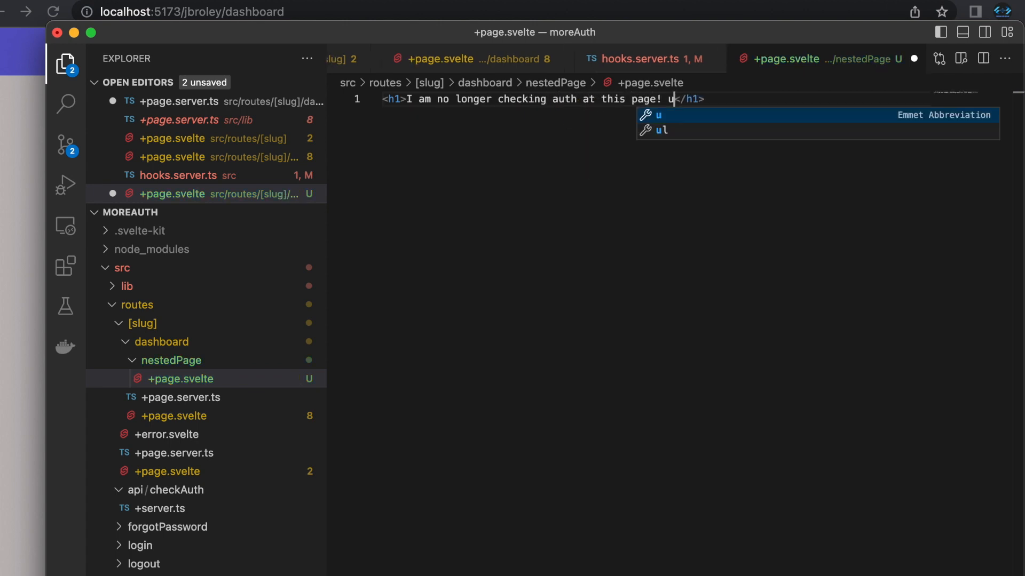
pyautogui.write('h oh!')
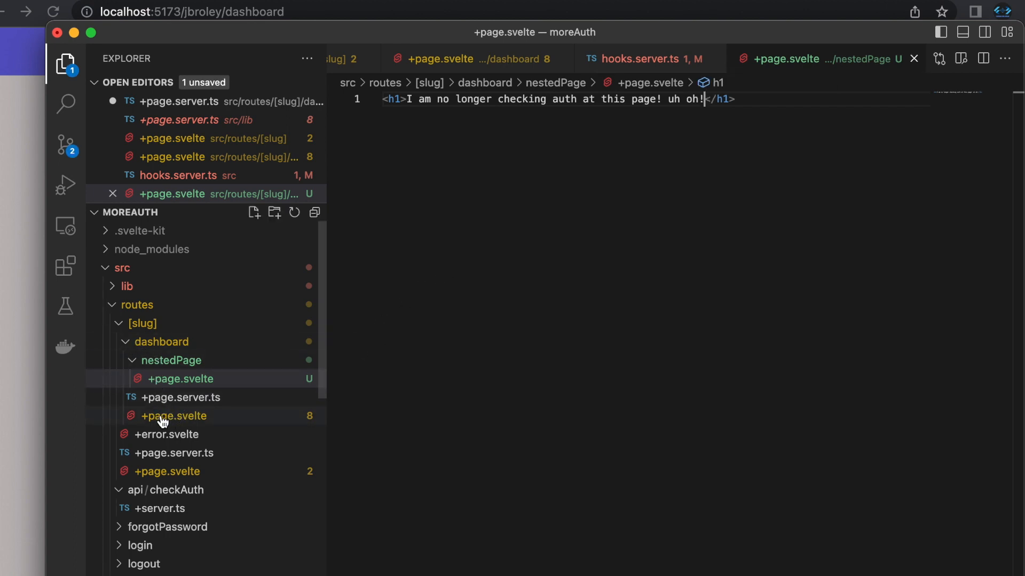
# In the dashboard +page.svelte, start an anchor with href "/{data?.userMinusPassword.URL}".
pyautogui.click(174, 415)
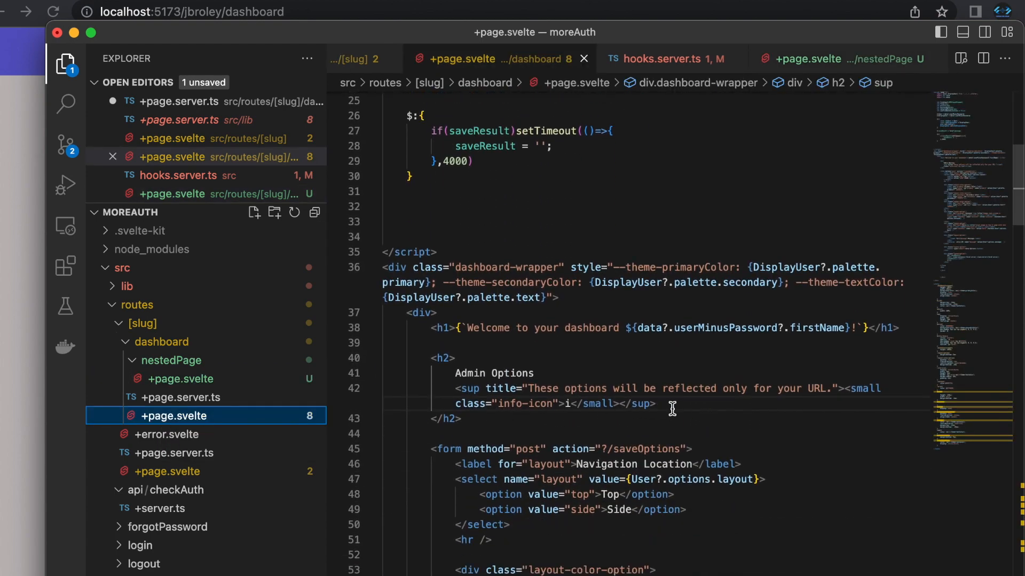
pyautogui.write('<a')
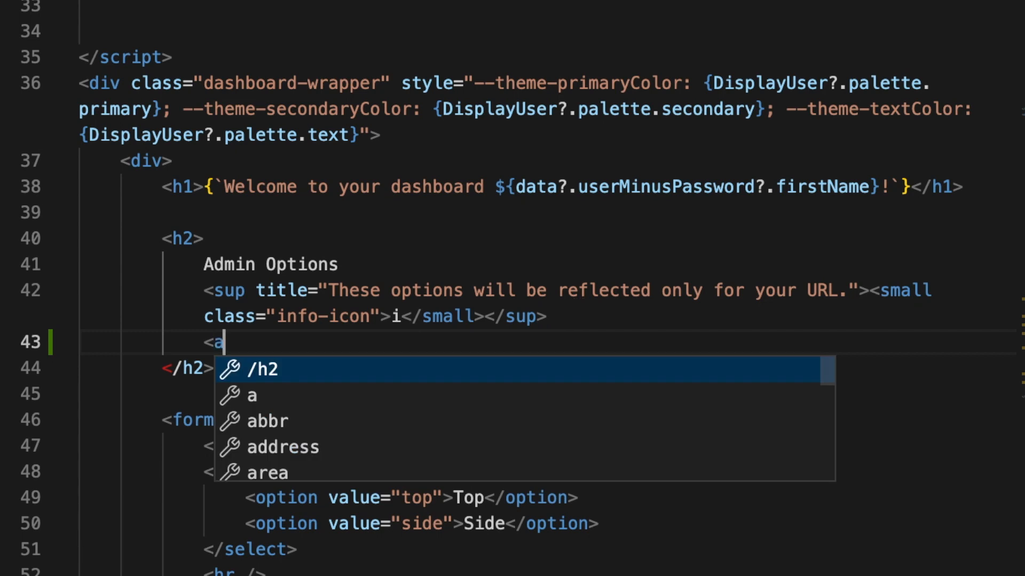
pyautogui.write('href="')
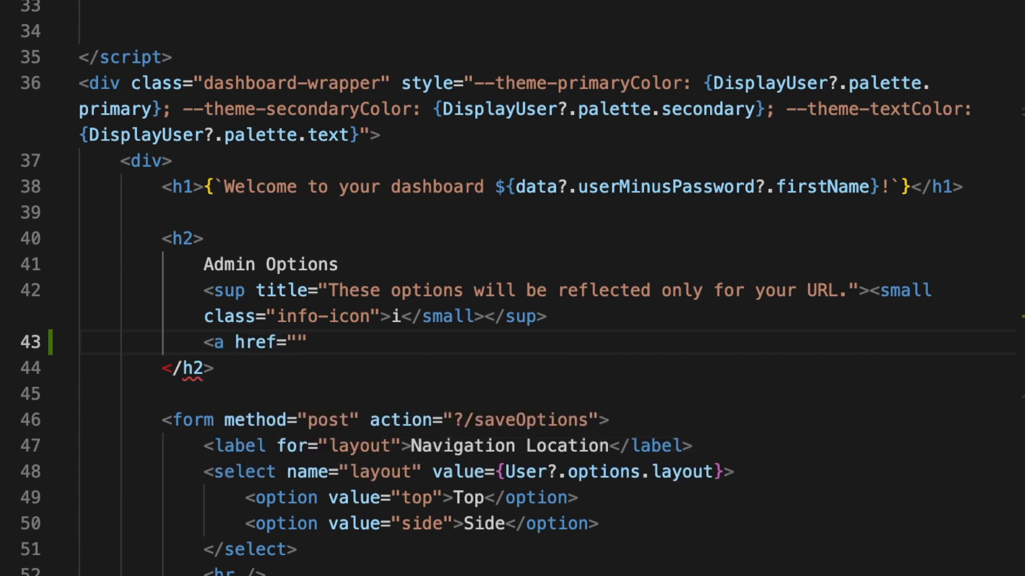
pyautogui.write('/{')
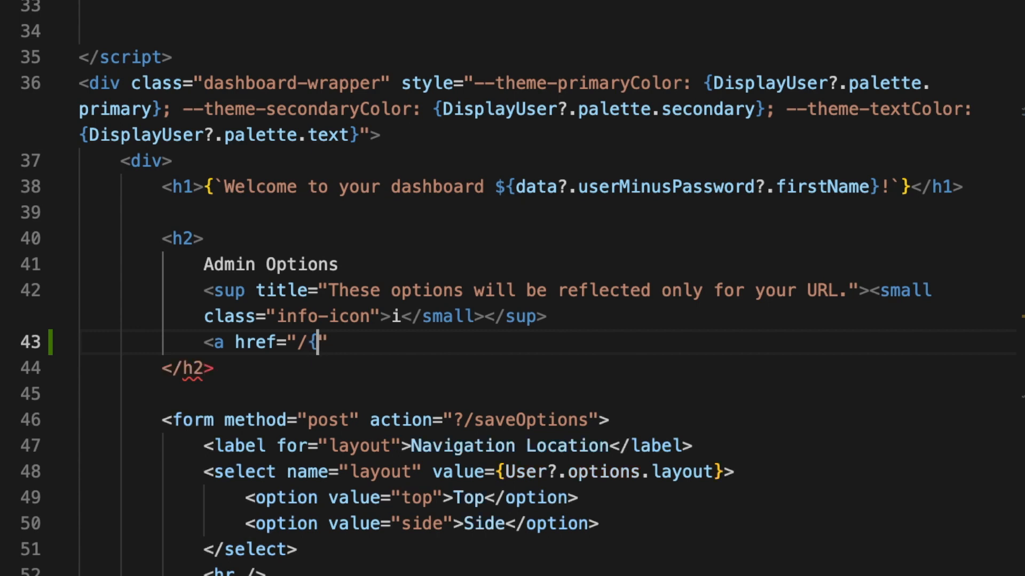
pyautogui.write('}')
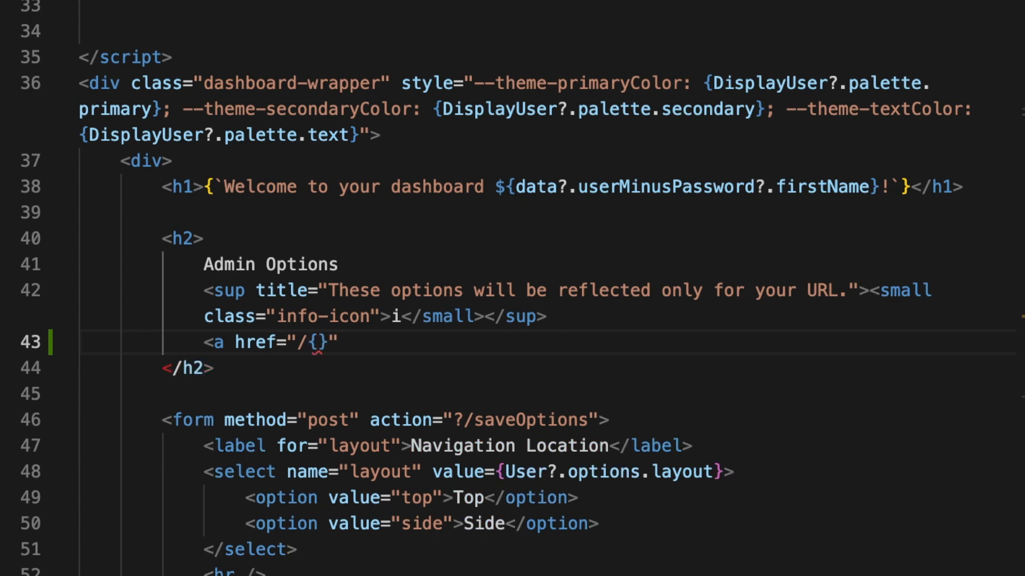
pyautogui.write('data?.')
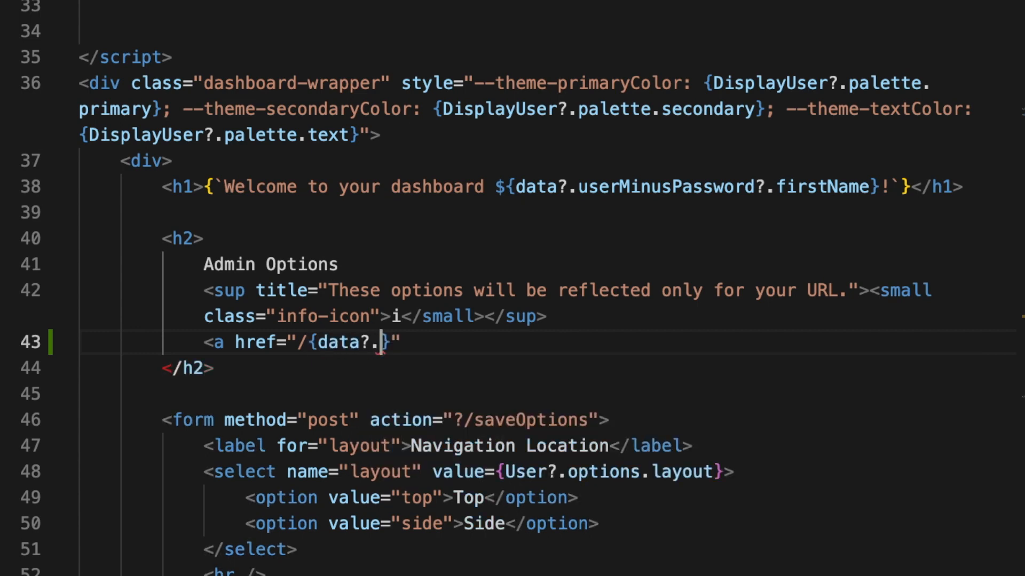
pyautogui.write('user')
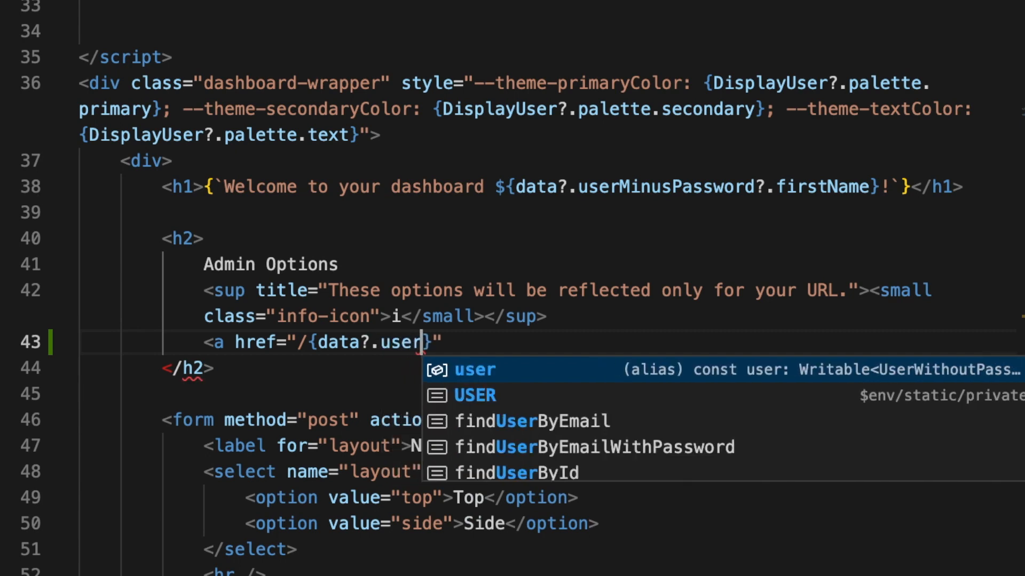
pyautogui.write('MinusPasss')
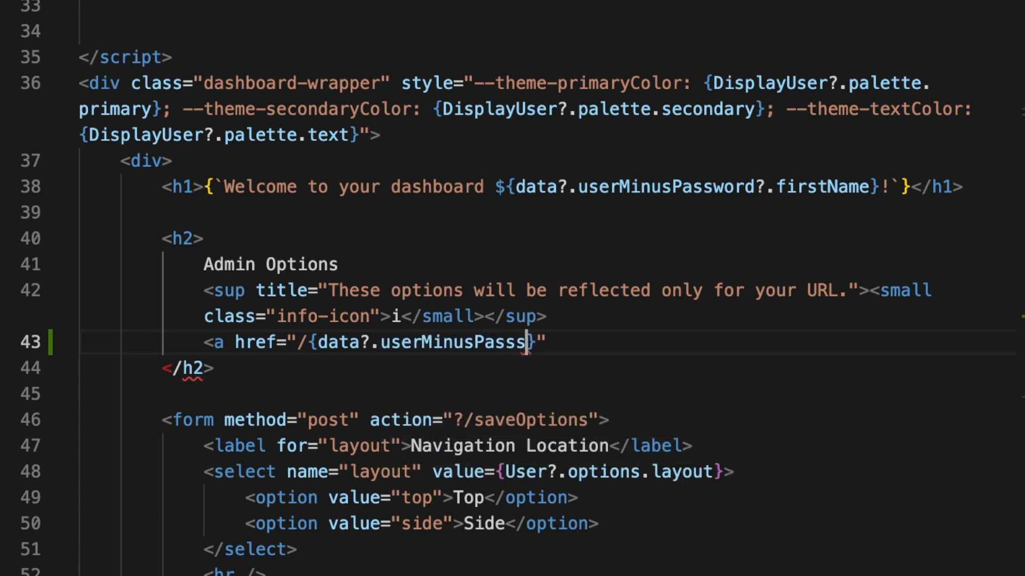
pyautogui.write('word')
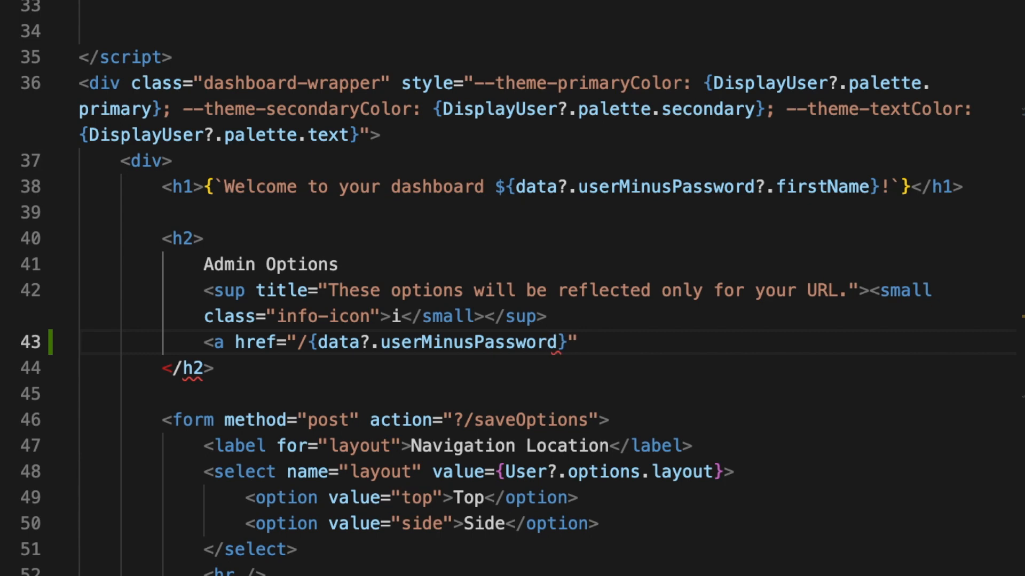
pyautogui.write('.URL')
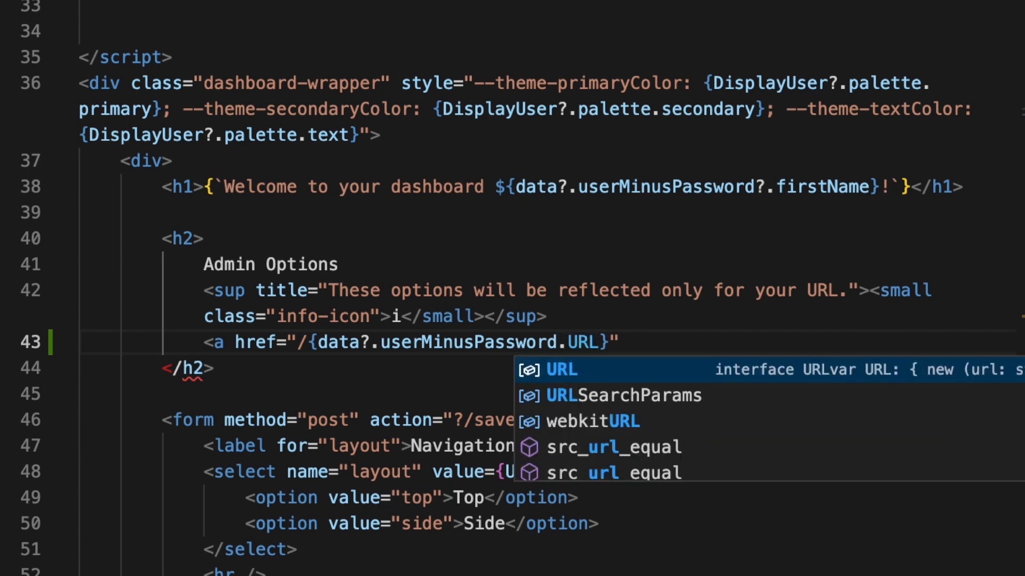
# Complete the href with /dashboard/nestedPage and label the link Nested.
pyautogui.write('/d')
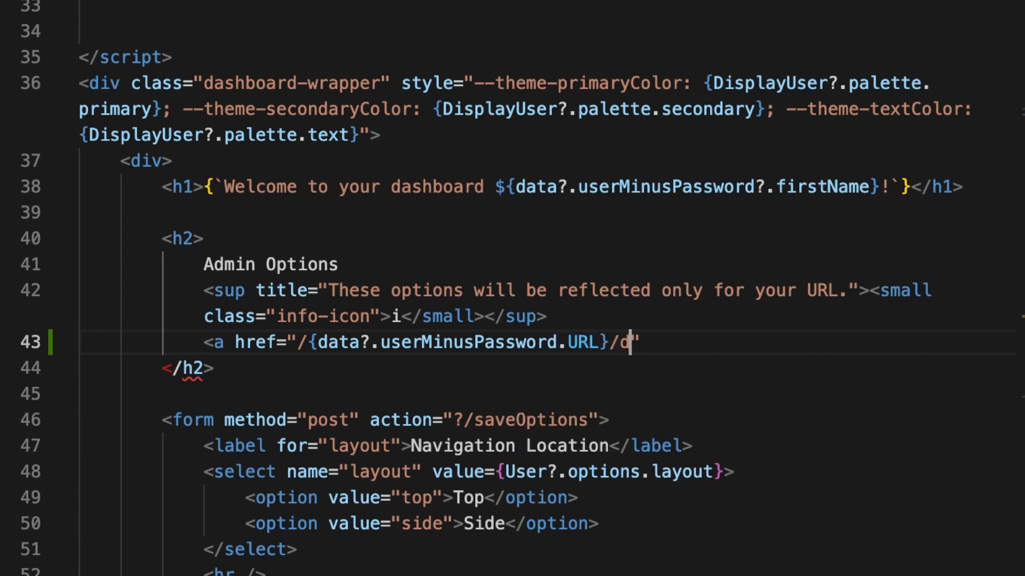
pyautogui.write('ashboar')
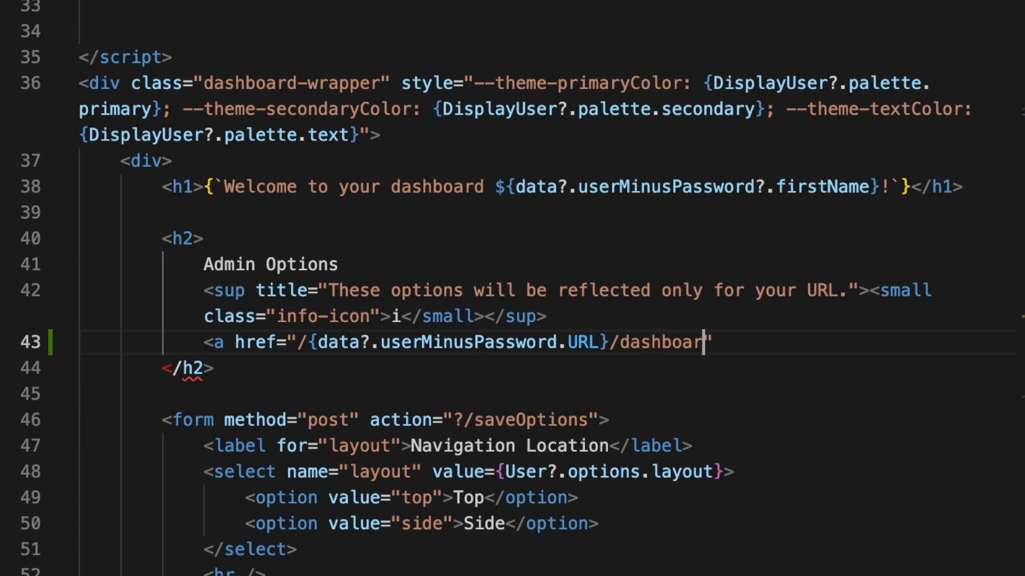
pyautogui.write('/nestedPage')
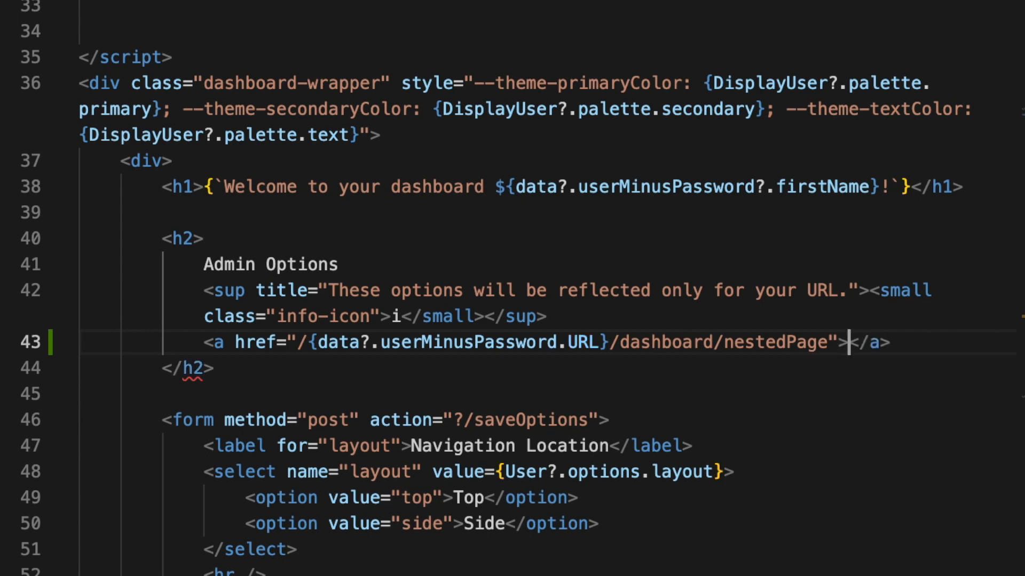
pyautogui.write('Nested')
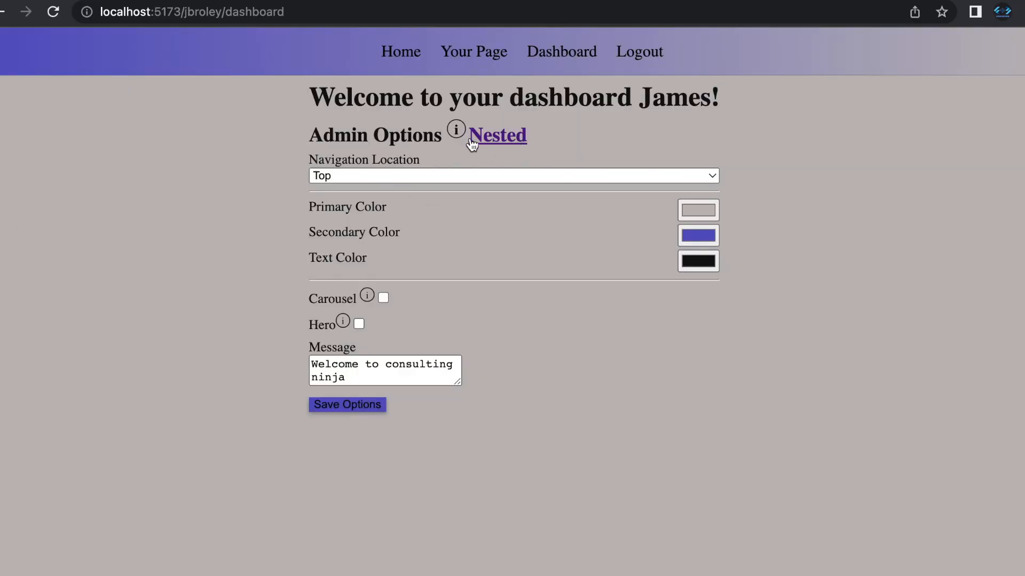
pyautogui.moveTo(520, 142)
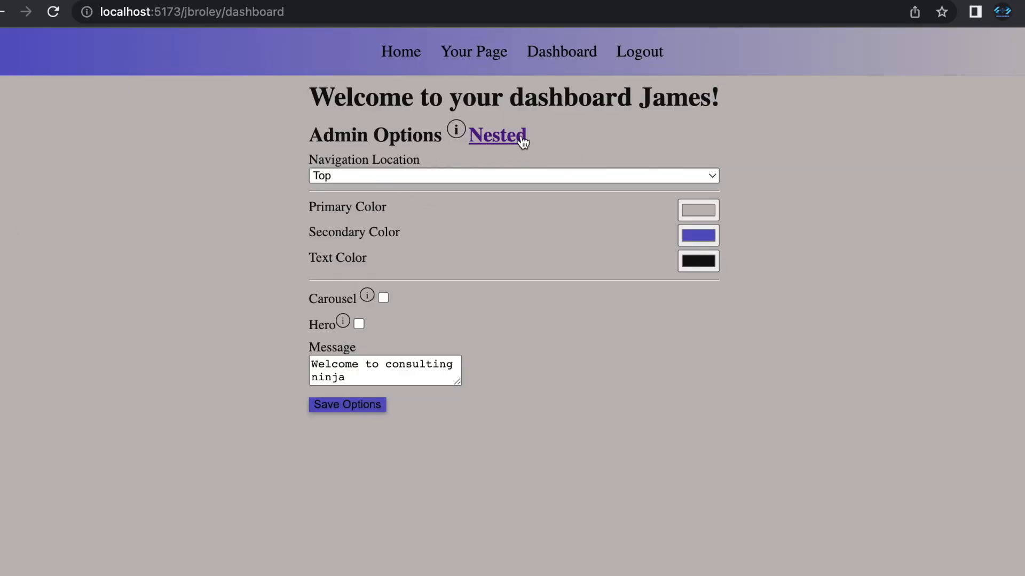
# Follow the Nested link beside Admin Options to reach the nested page.
pyautogui.click(496, 135)
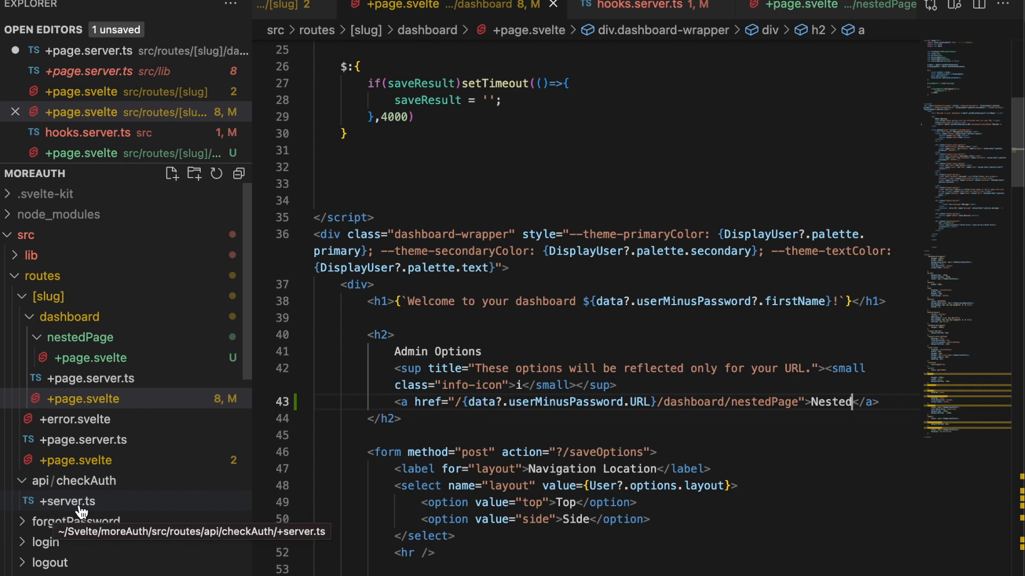
pyautogui.moveTo(68, 317)
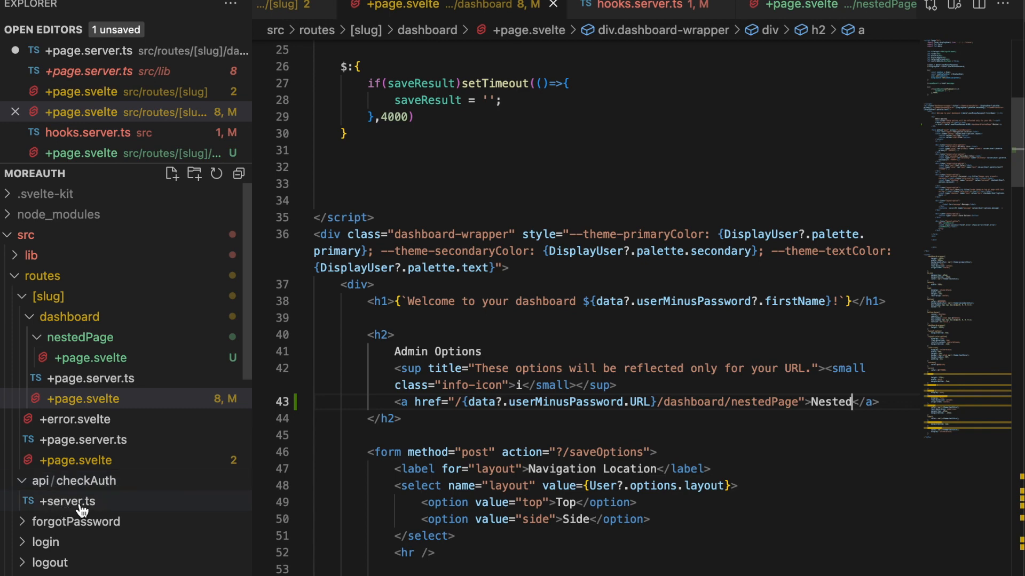
# Open src/routes/api/checkAuth/+server.ts to review its POST handler.
pyautogui.click(66, 501)
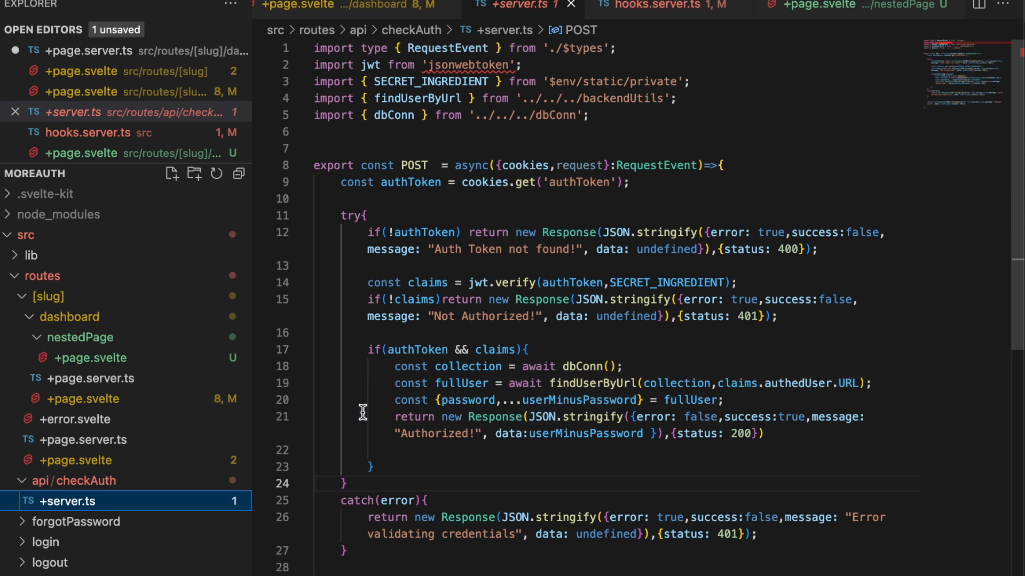
pyautogui.moveTo(487, 417)
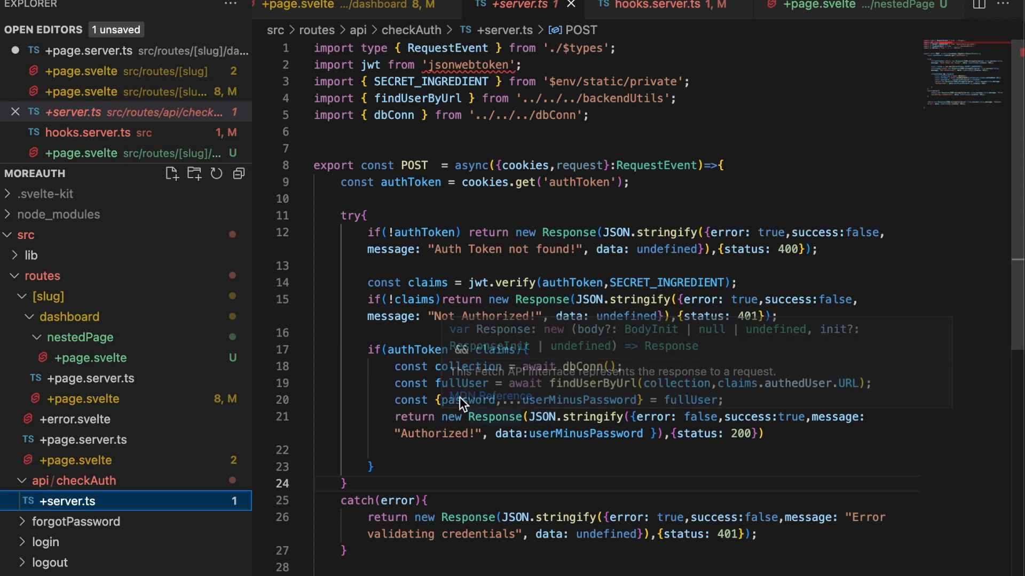
pyautogui.moveTo(502, 230)
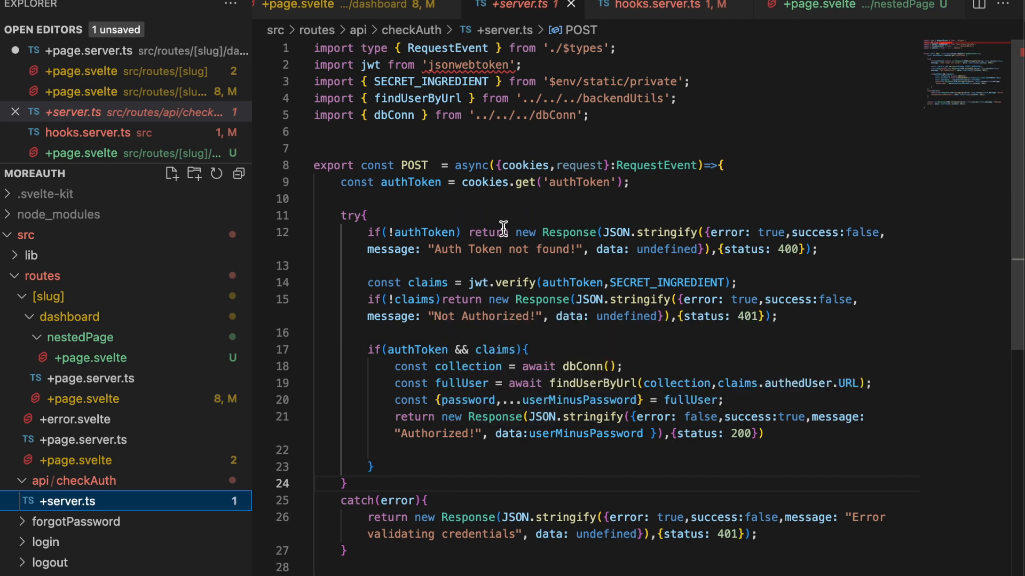
pyautogui.moveTo(530, 305)
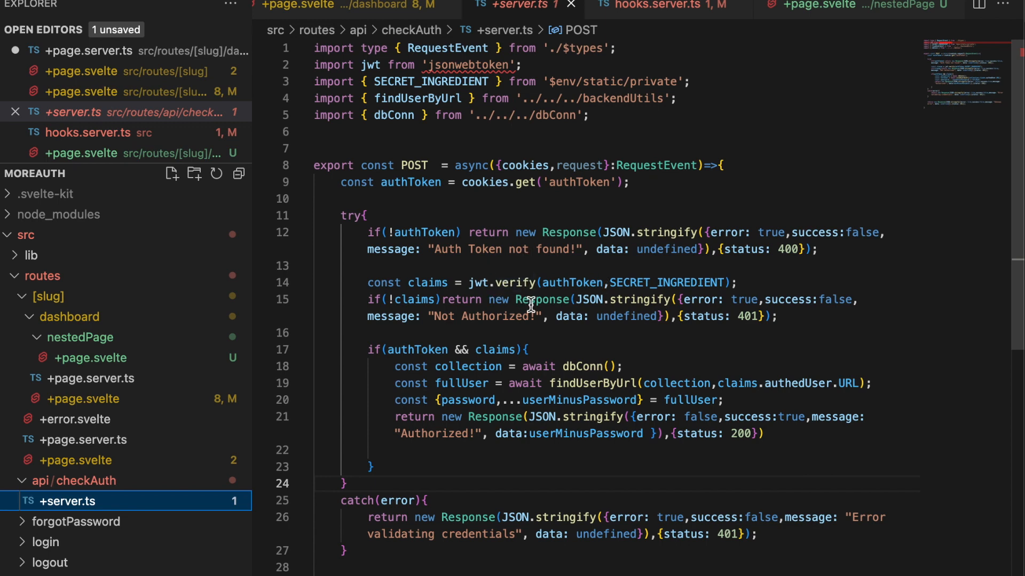
pyautogui.moveTo(490, 256)
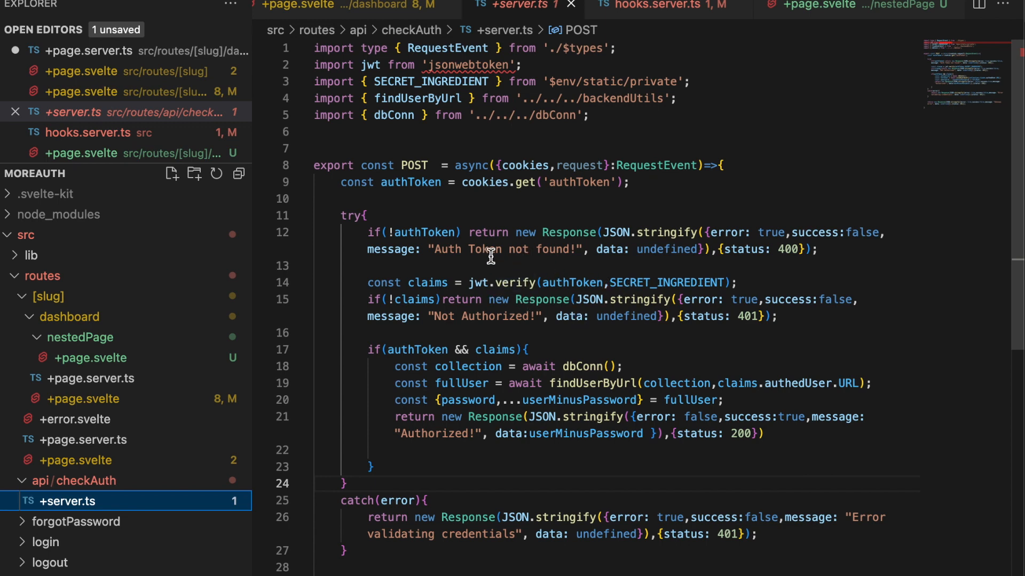
pyautogui.moveTo(545, 395)
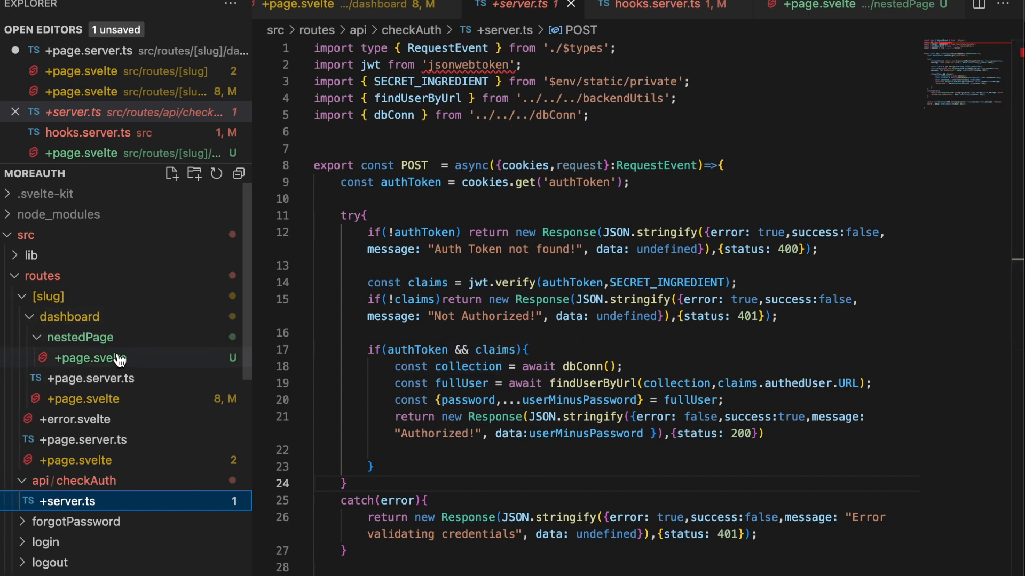
pyautogui.moveTo(163, 368)
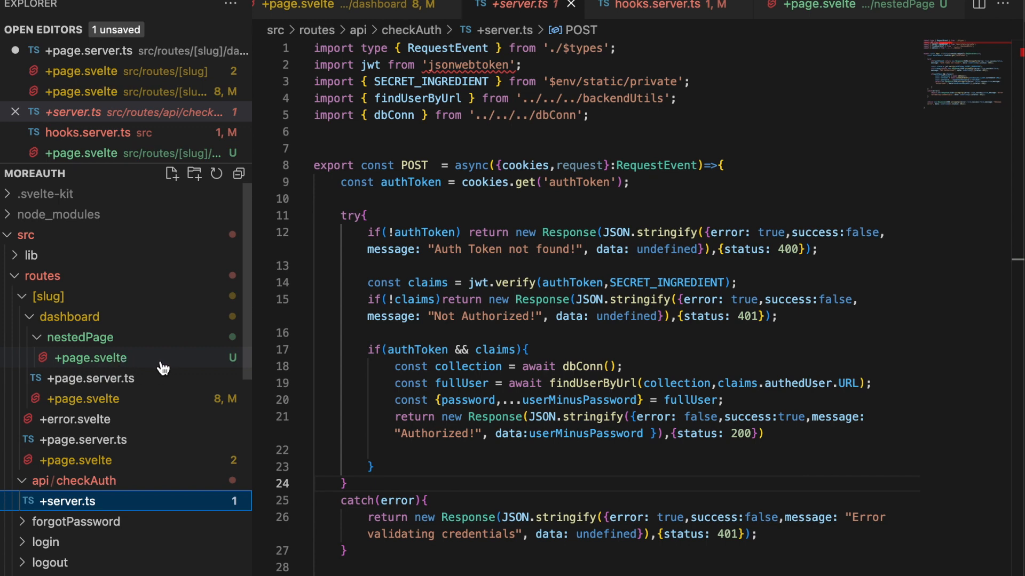
pyautogui.moveTo(90, 357)
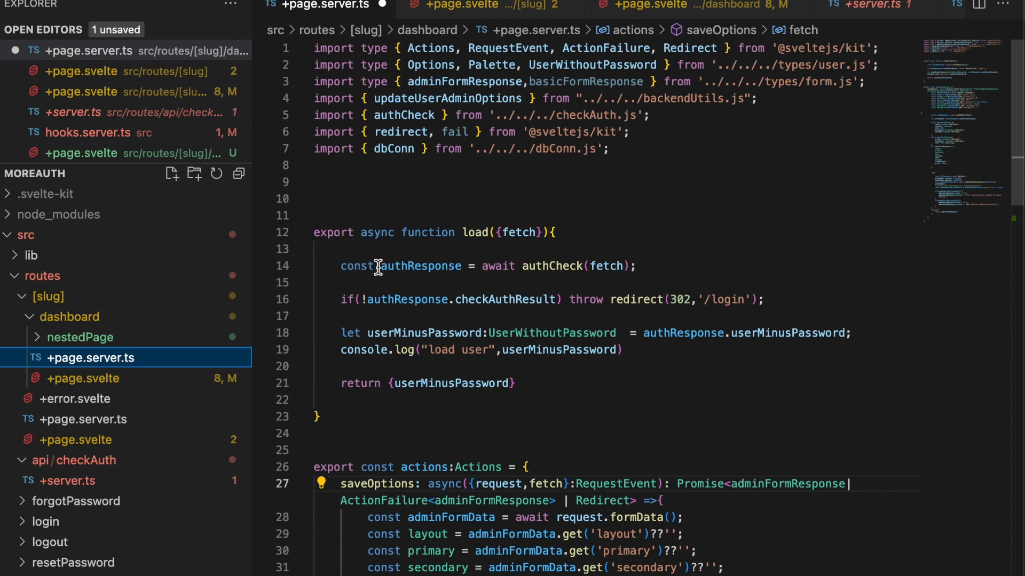
pyautogui.moveTo(454, 272)
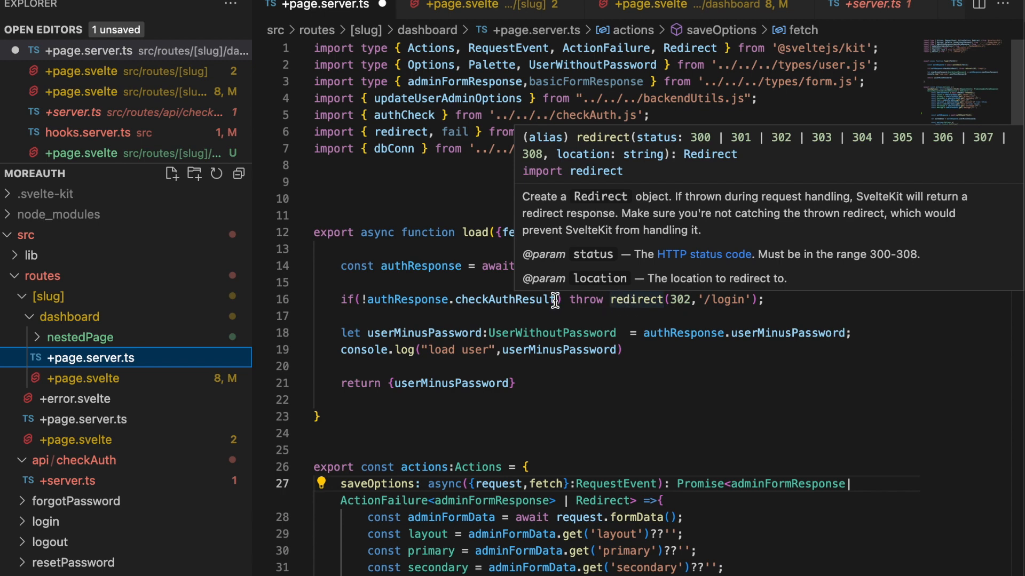
pyautogui.moveTo(613, 318)
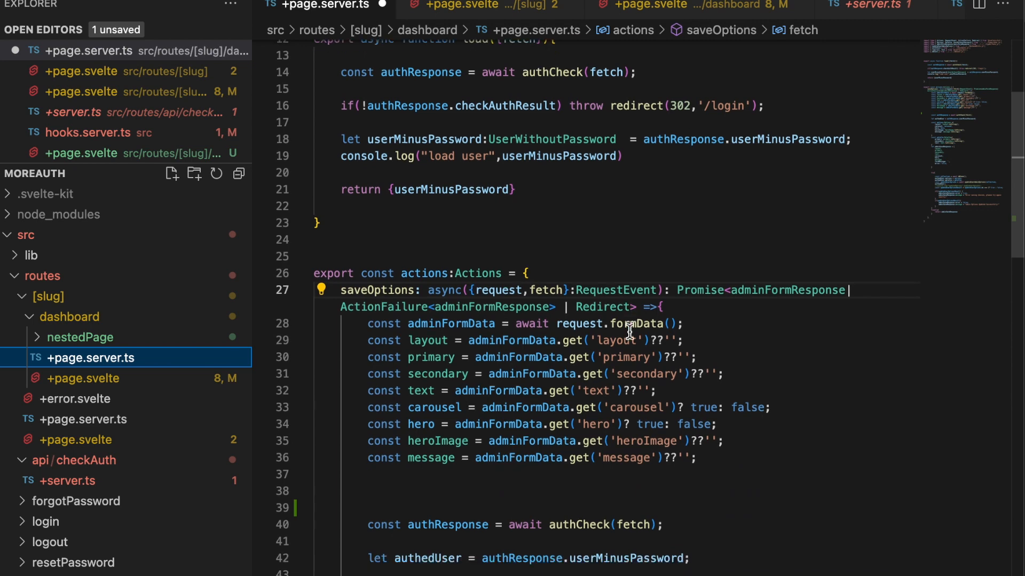
# Scroll through the dashboard +page.server.ts from load() to the saveOptions action and back.
pyautogui.scroll(-3)
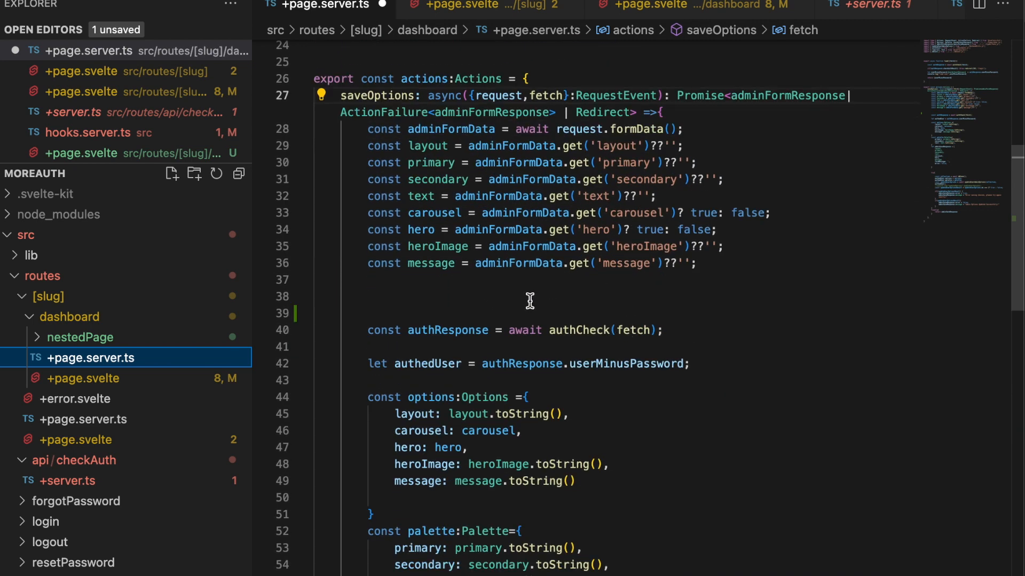
pyautogui.moveTo(400, 302)
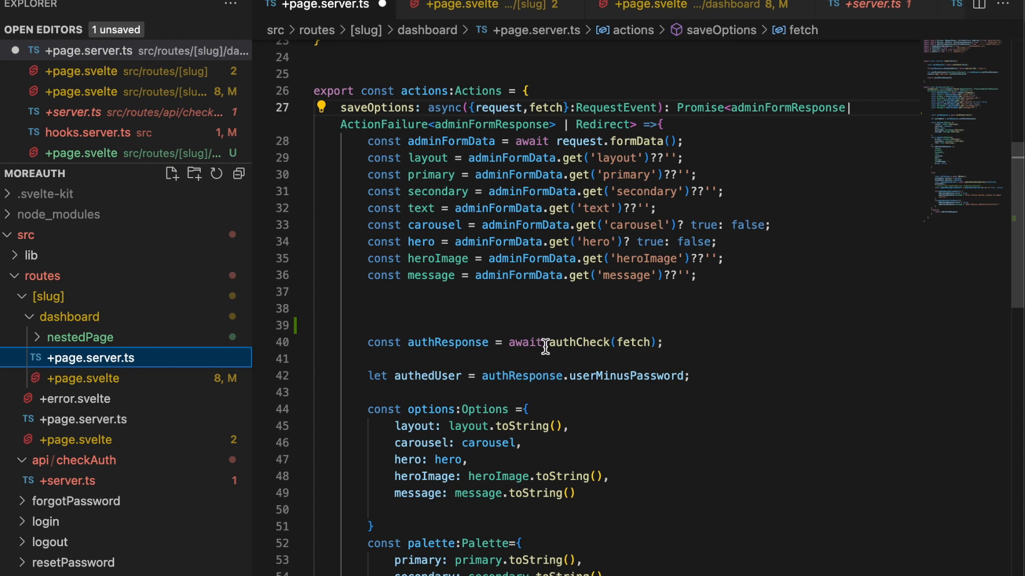
pyautogui.scroll(3)
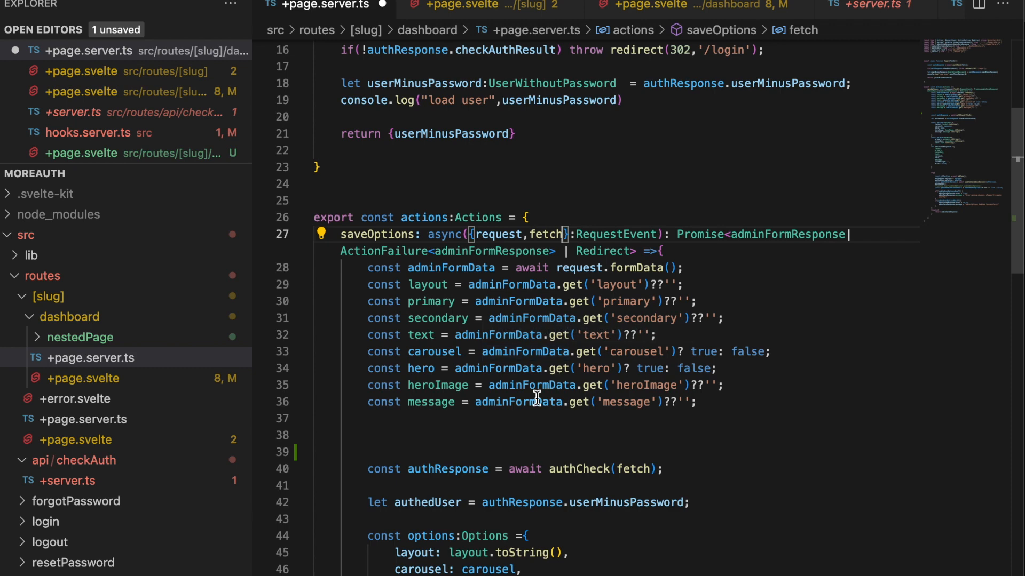
# Add locals to the saveOptions destructured parameters and expand the lib folder.
pyautogui.write('l')
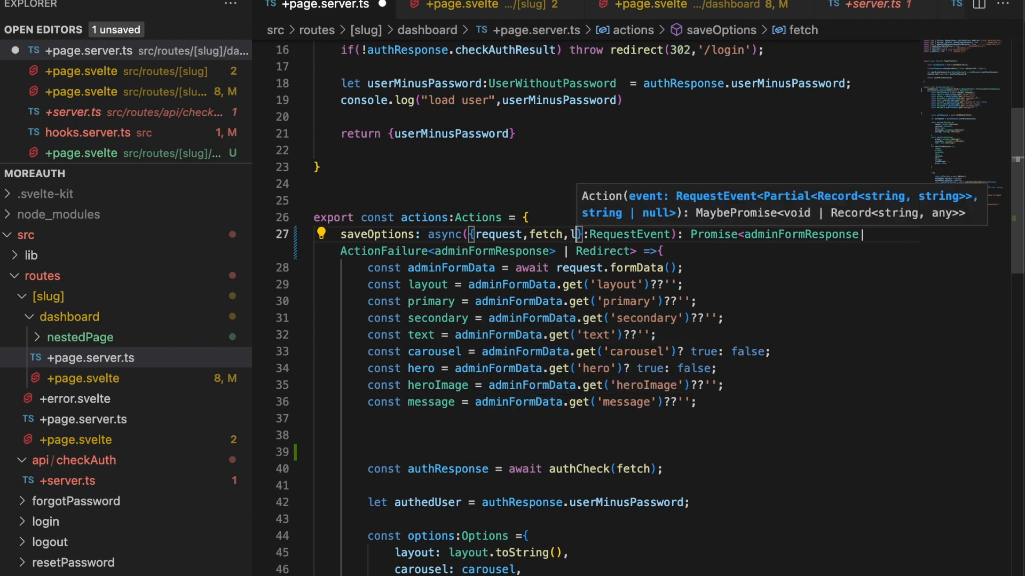
pyautogui.write('ocals')
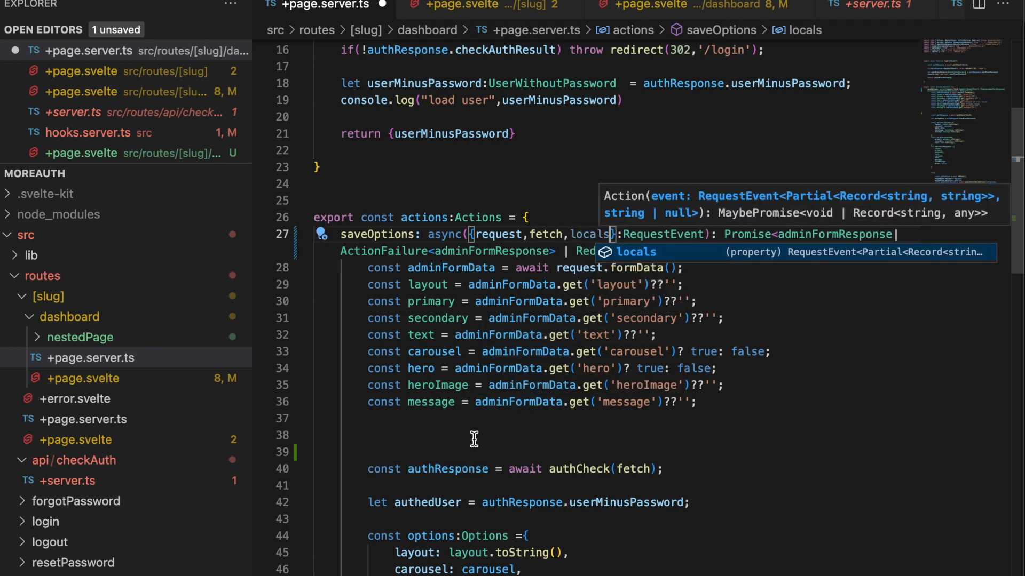
pyautogui.moveTo(420, 369)
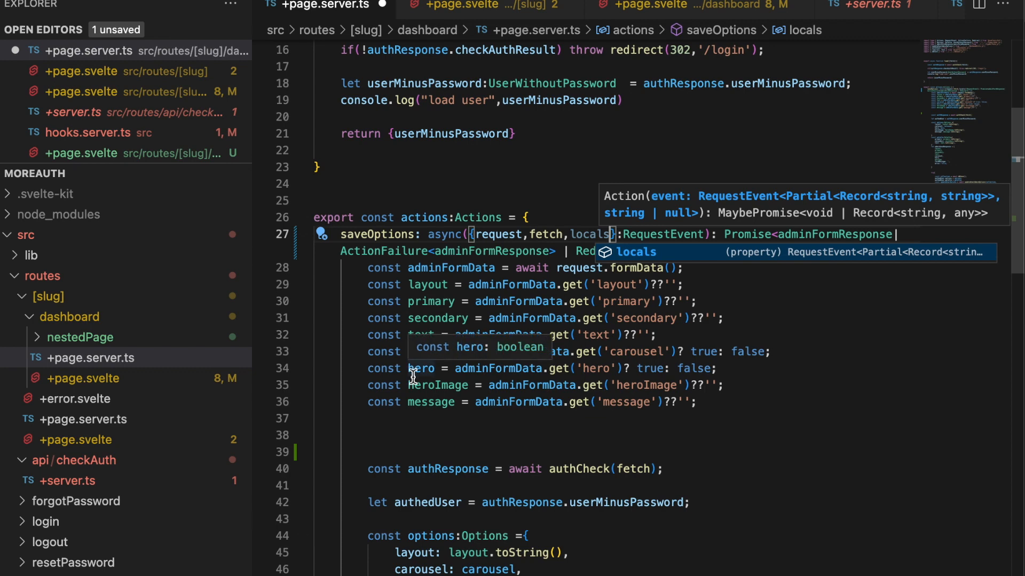
pyautogui.moveTo(437, 374)
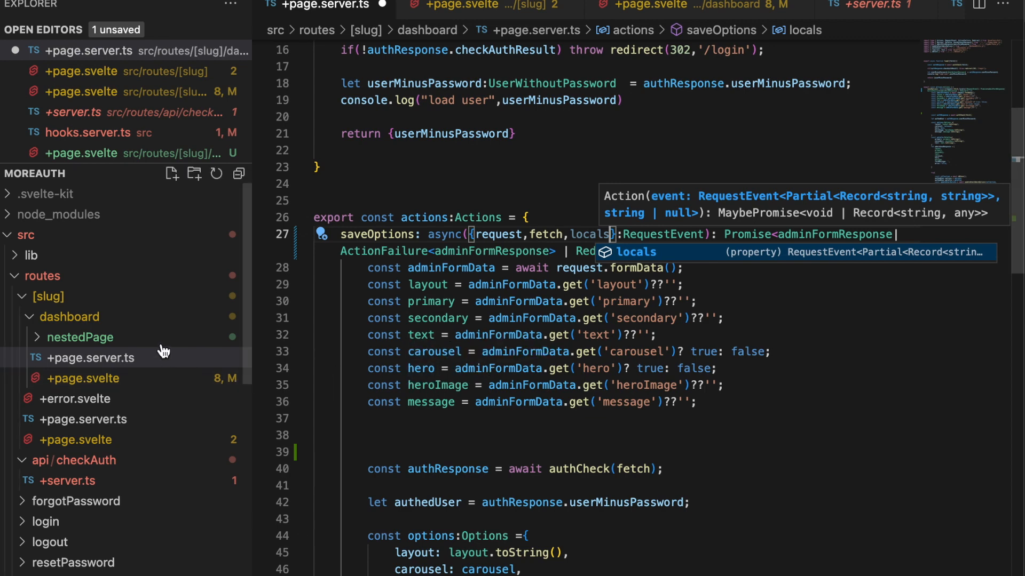
pyautogui.click(31, 255)
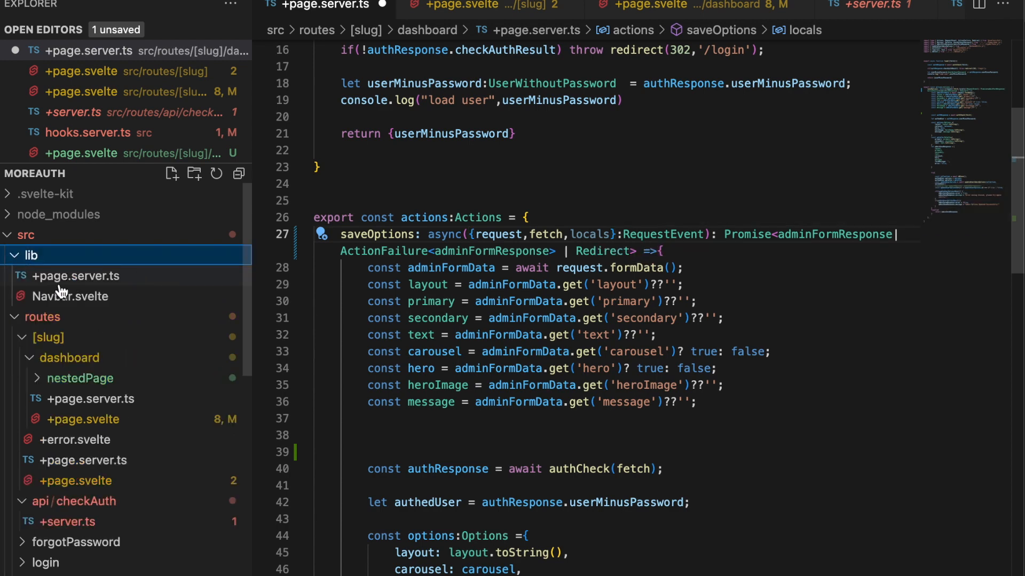
pyautogui.moveTo(70, 278)
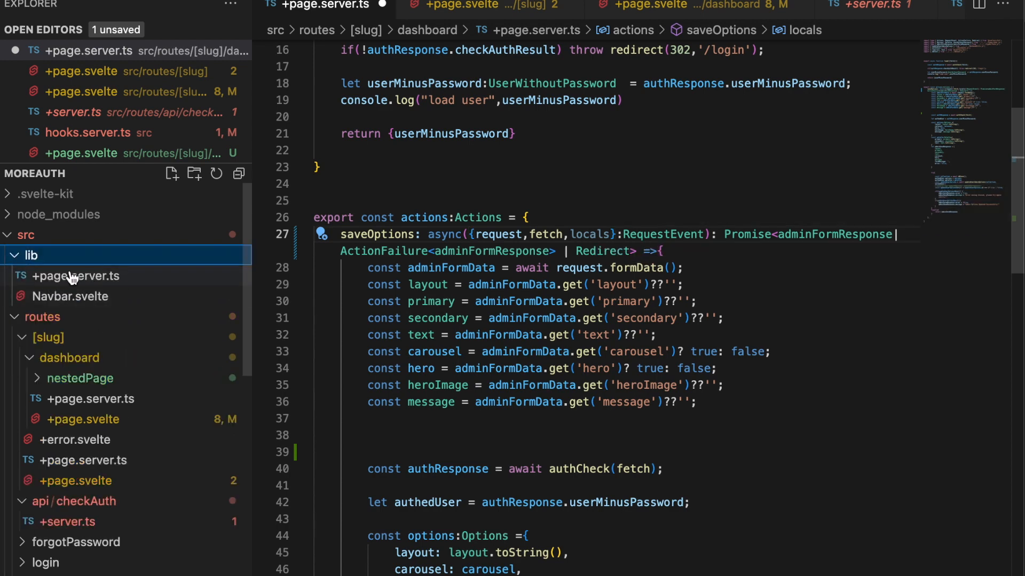
pyautogui.moveTo(54, 289)
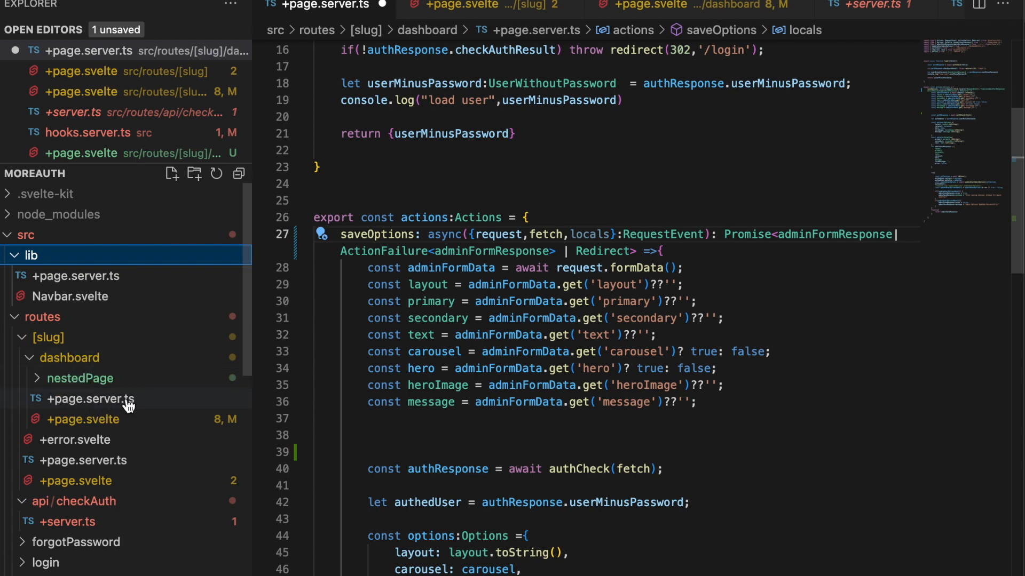
pyautogui.moveTo(426, 403)
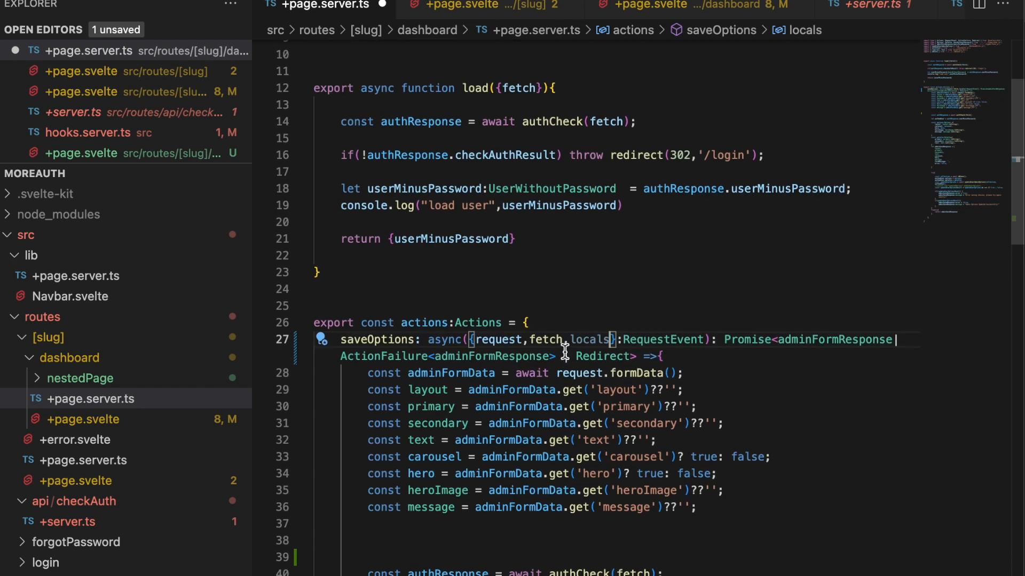
# Go to Definition on authCheck in load() to open the checkAuth.ts helper.
pyautogui.scroll(3)
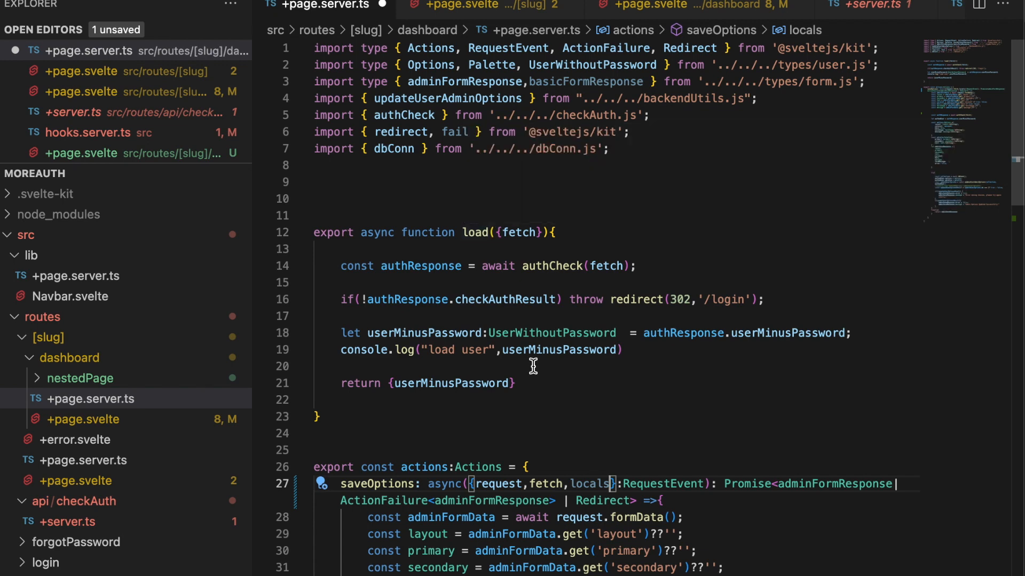
pyautogui.moveTo(492, 517)
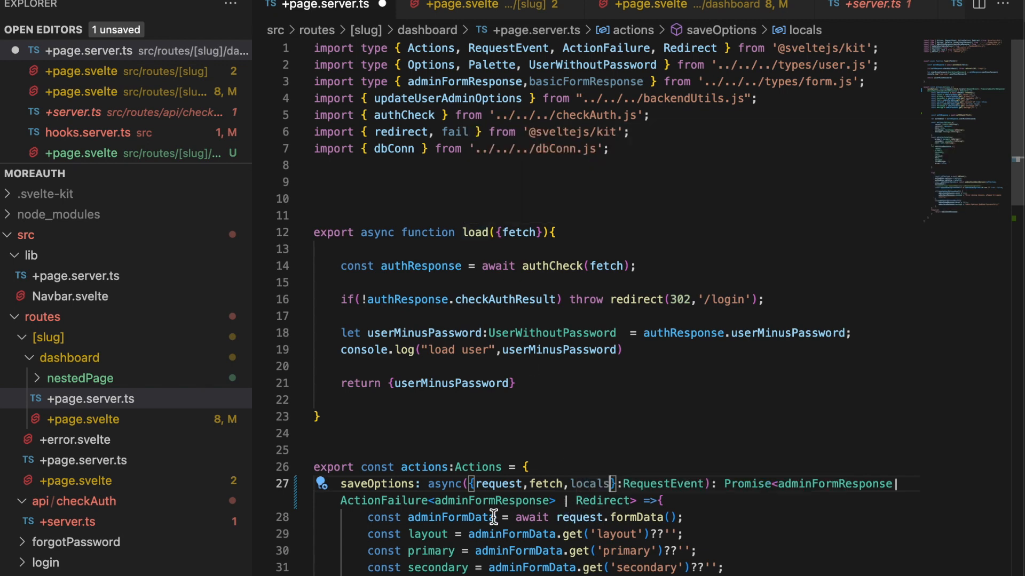
pyautogui.scroll(-3)
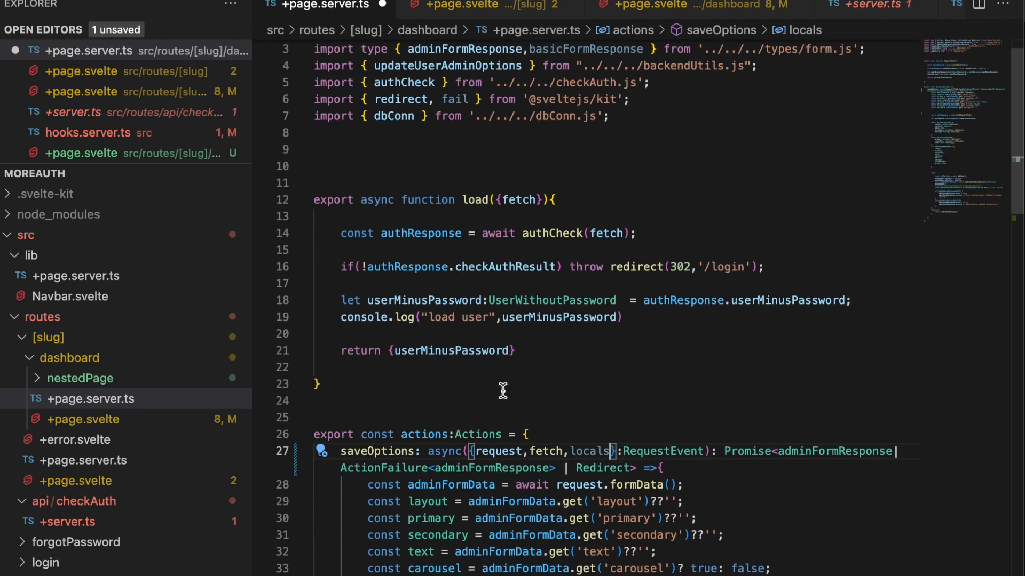
pyautogui.moveTo(571, 362)
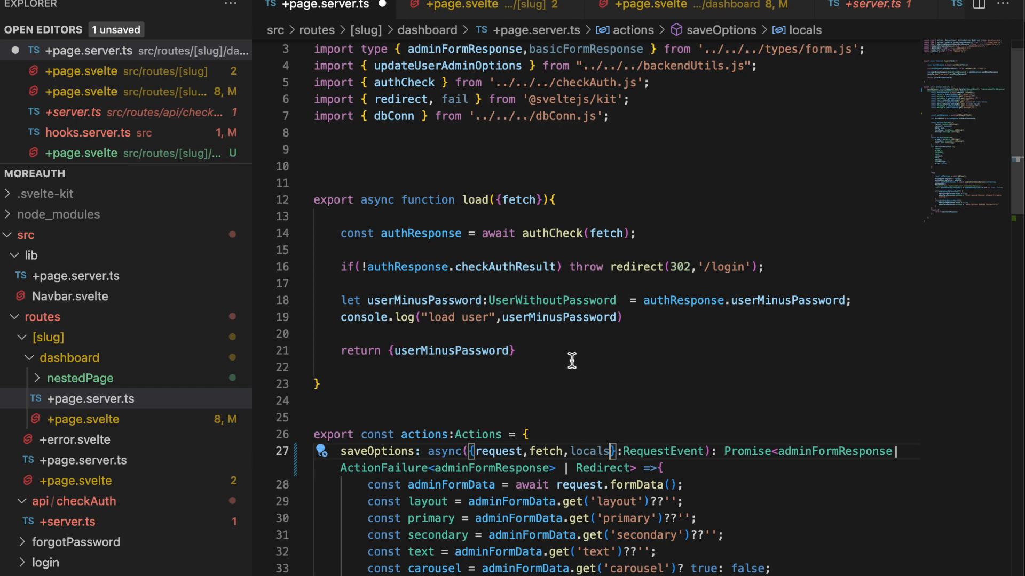
pyautogui.moveTo(538, 234)
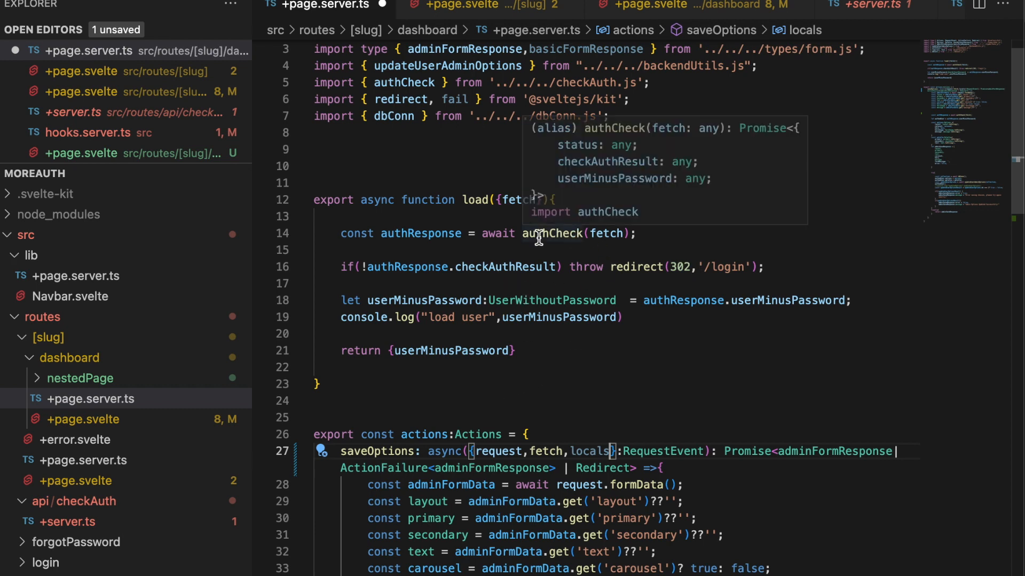
pyautogui.rightClick(539, 234)
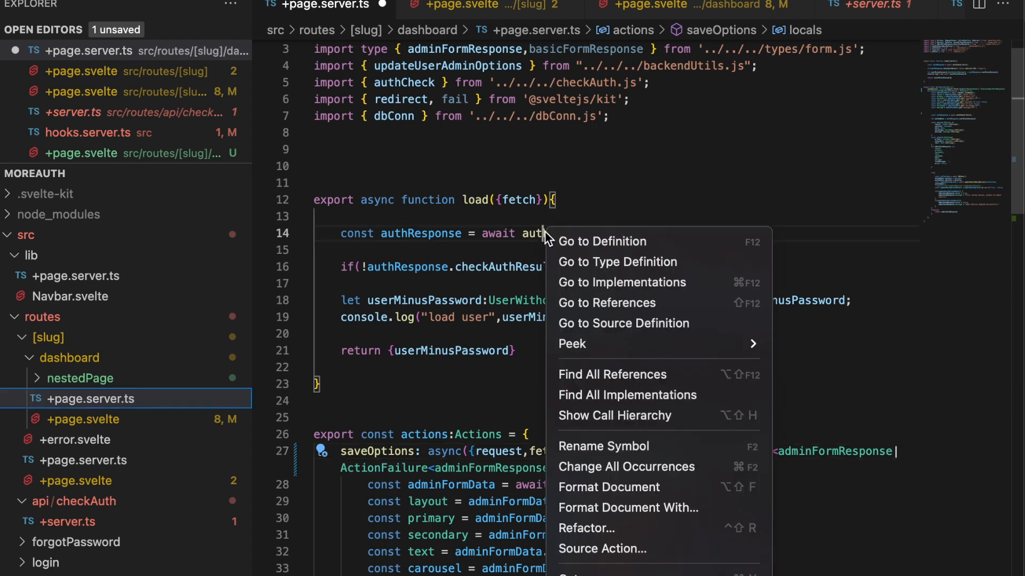
pyautogui.click(601, 241)
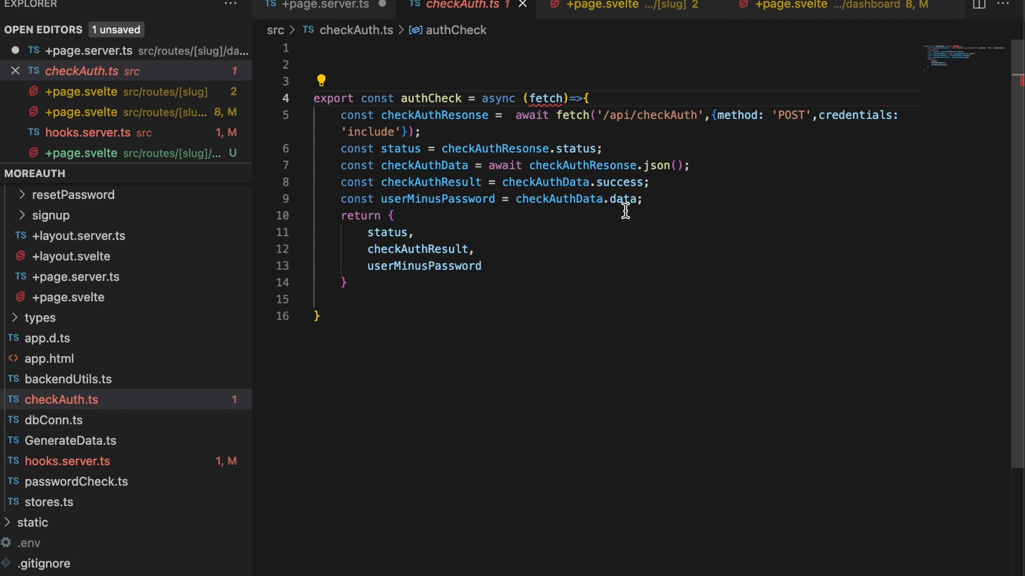
pyautogui.moveTo(523, 215)
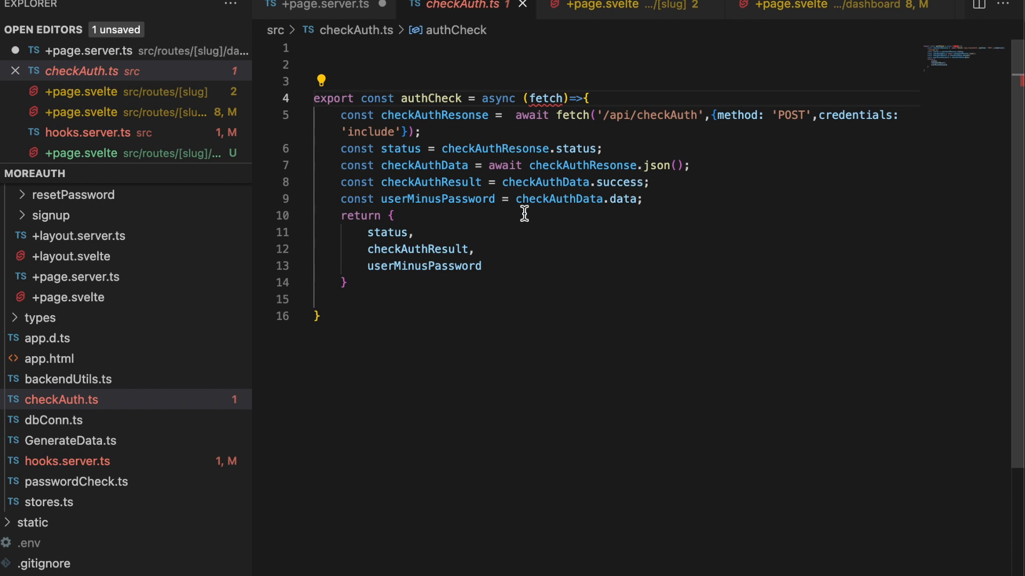
pyautogui.moveTo(424, 164)
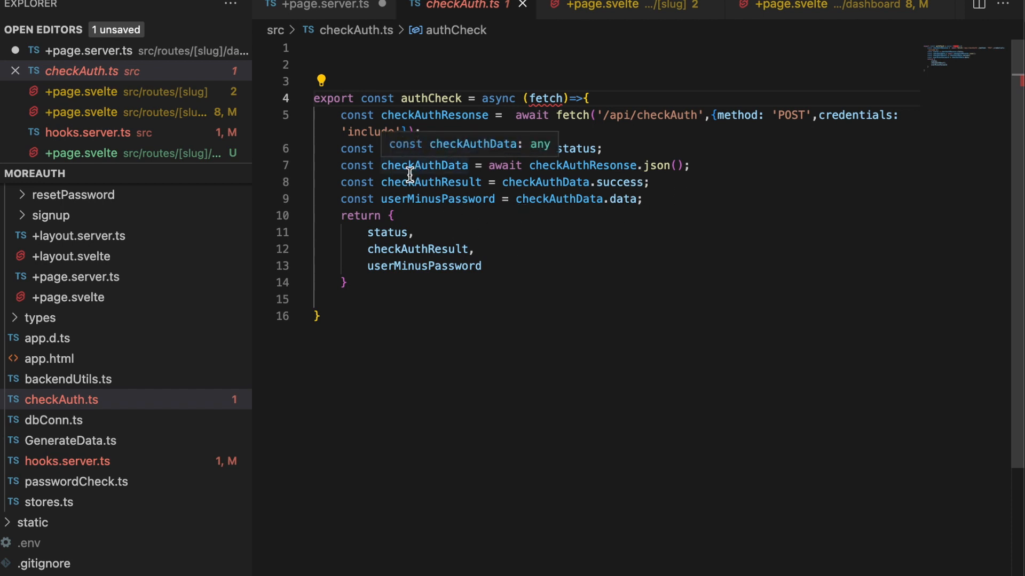
pyautogui.moveTo(462, 111)
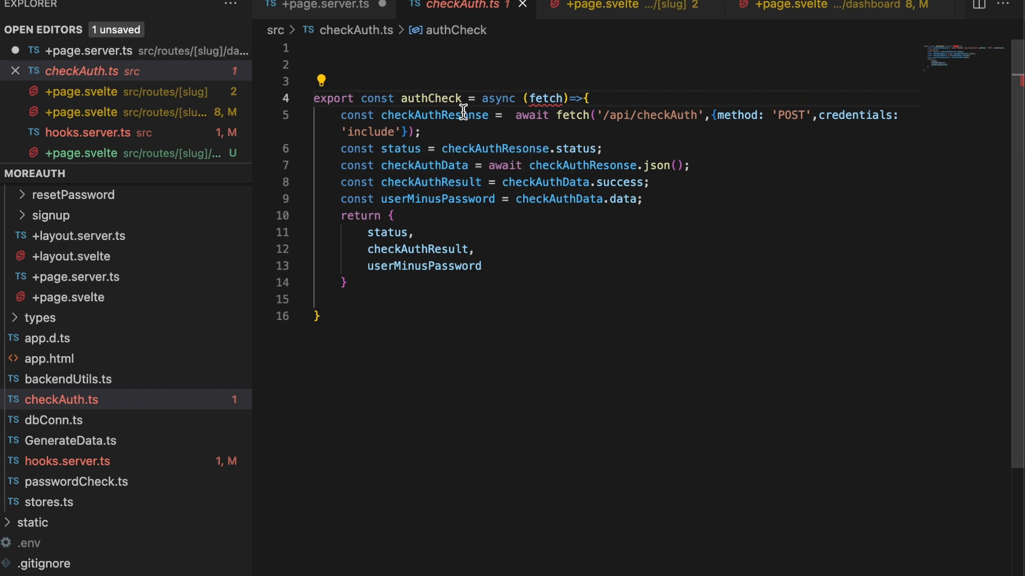
pyautogui.moveTo(520, 115)
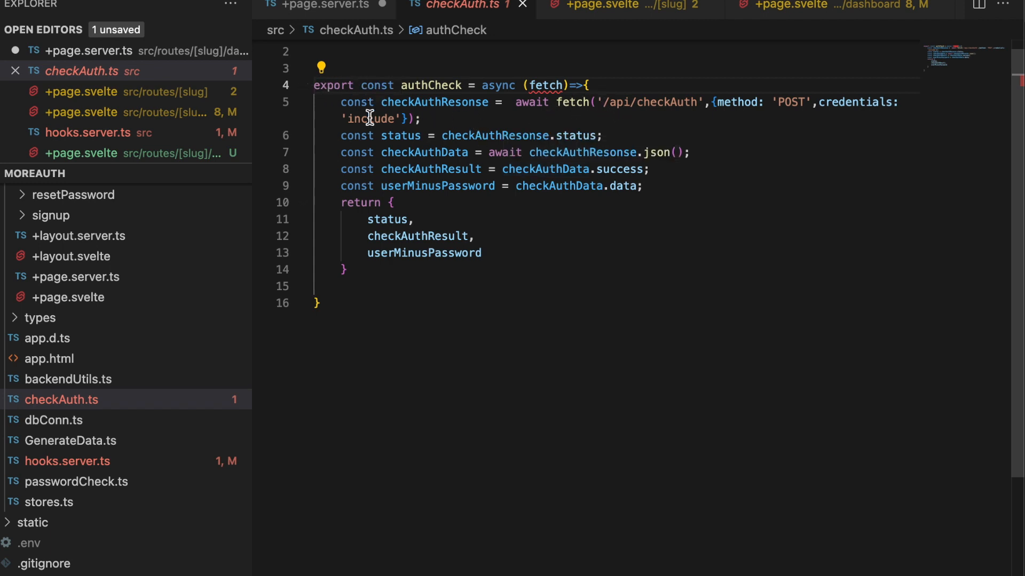
pyautogui.click(321, 6)
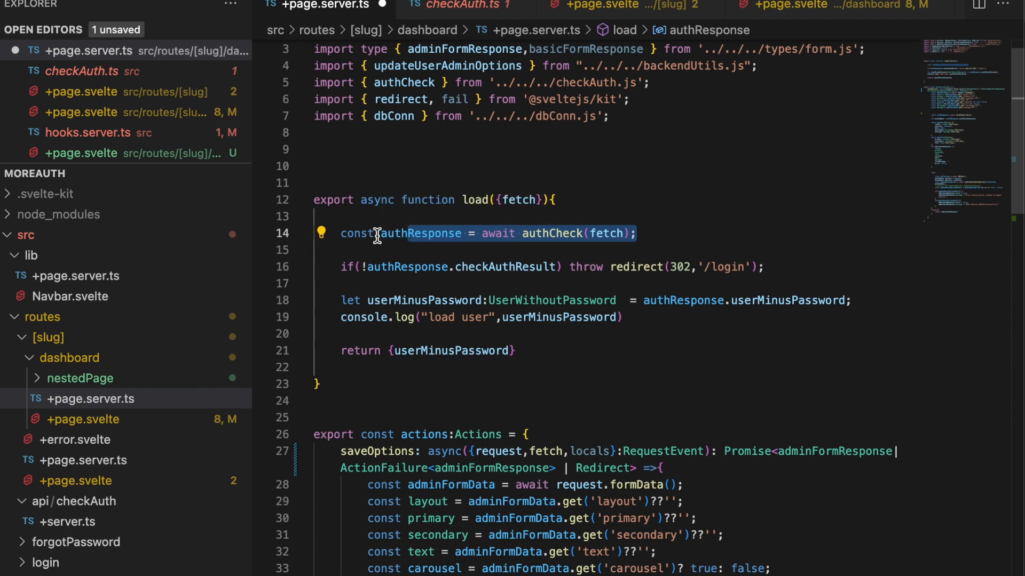
pyautogui.moveTo(395, 234)
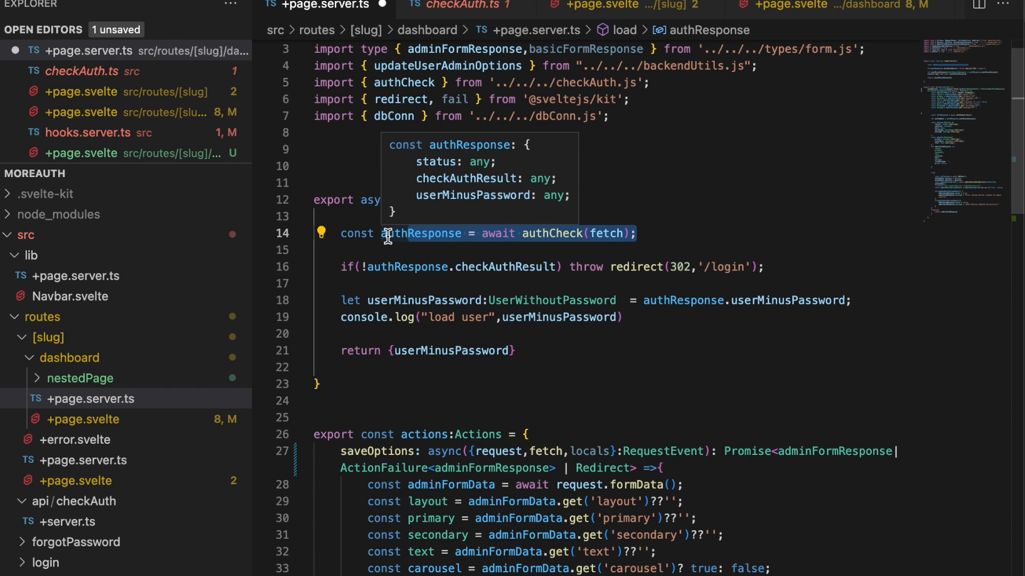